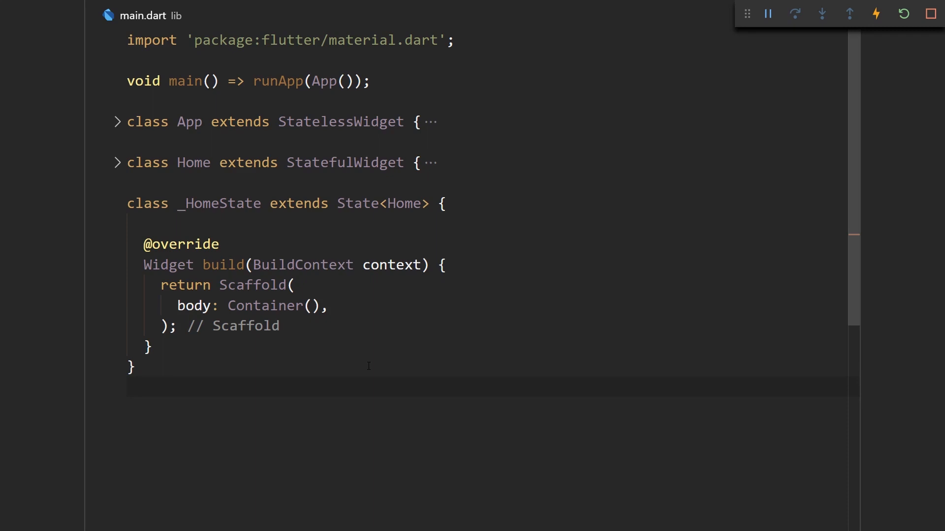
Replace the empty Container with Center(child: RangeSlider(min: 1, max: 100)) and begin its onChanged.
scroll(down, 3)
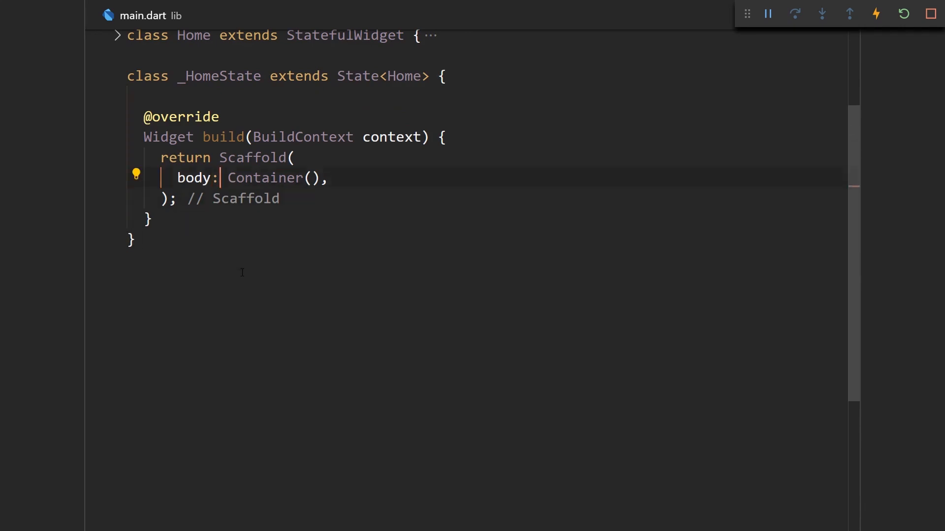
double_click(265, 177)
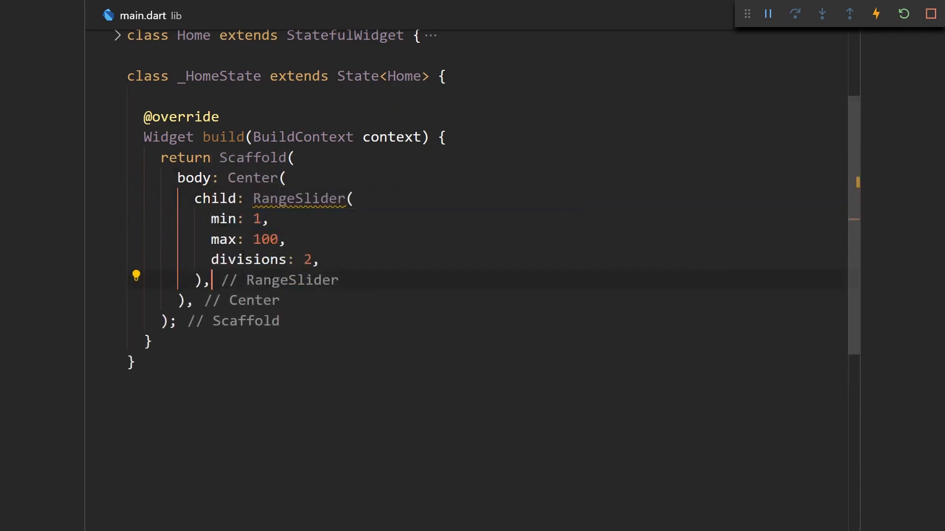
mouse_move(224, 219)
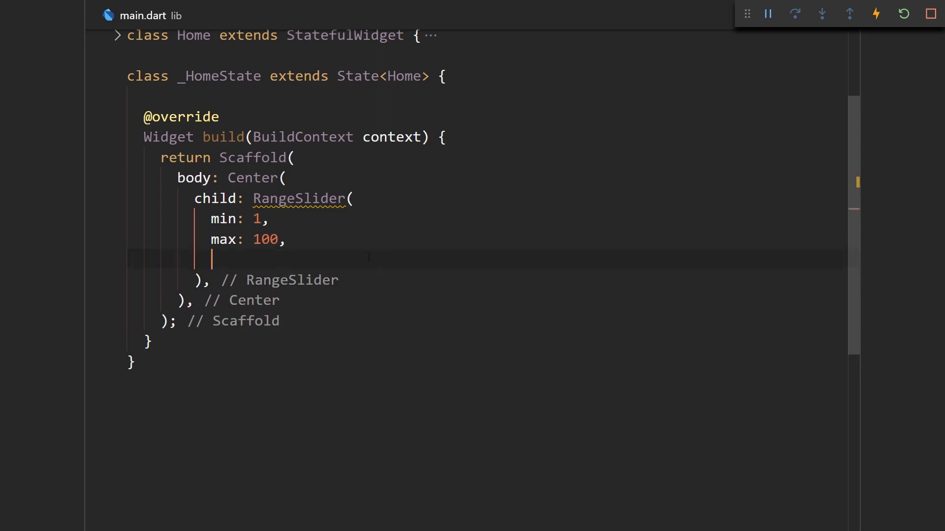
mouse_move(299, 198)
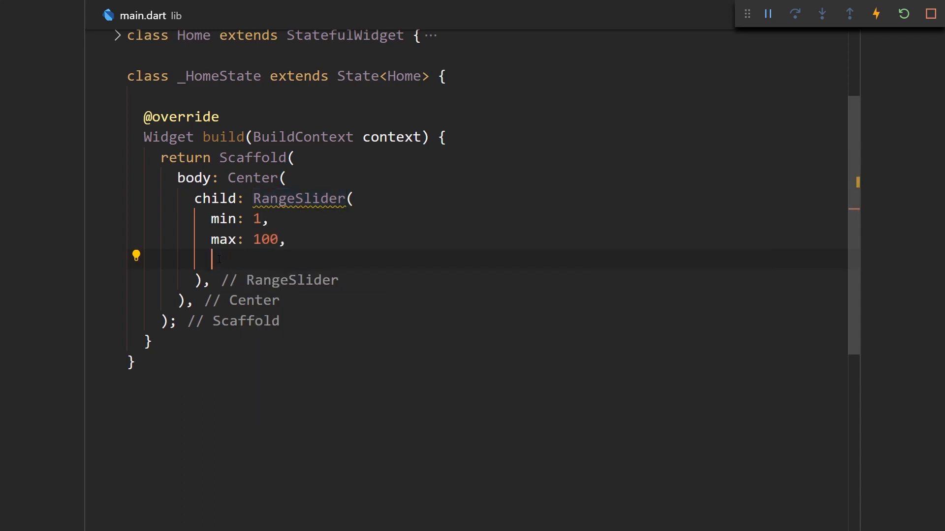
text(onChanged: ())
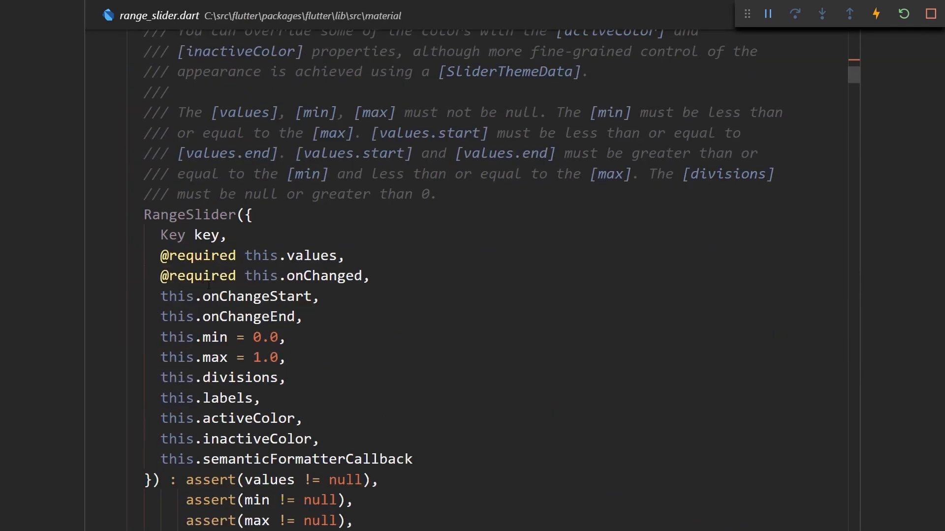
Scroll through range_slider.dart and select the RangeValues type of the values field.
scroll(down, 3)
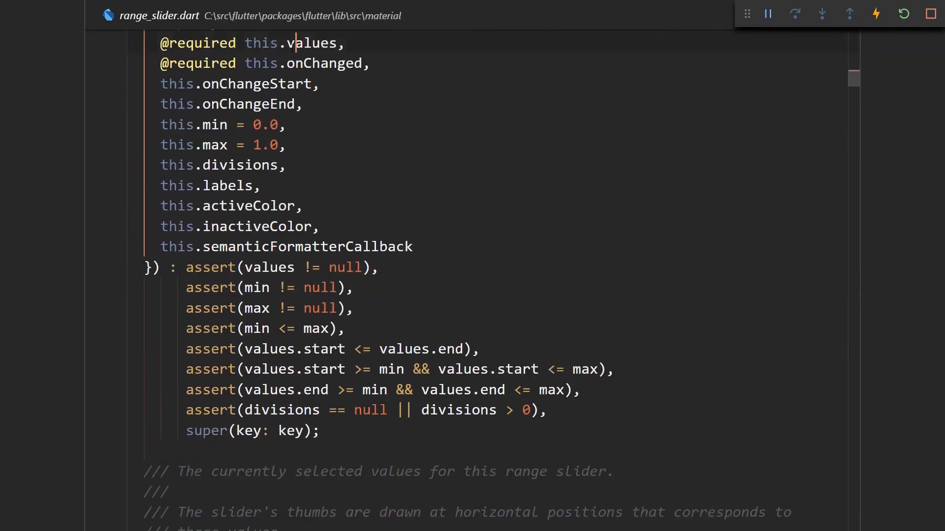
scroll(down, 3)
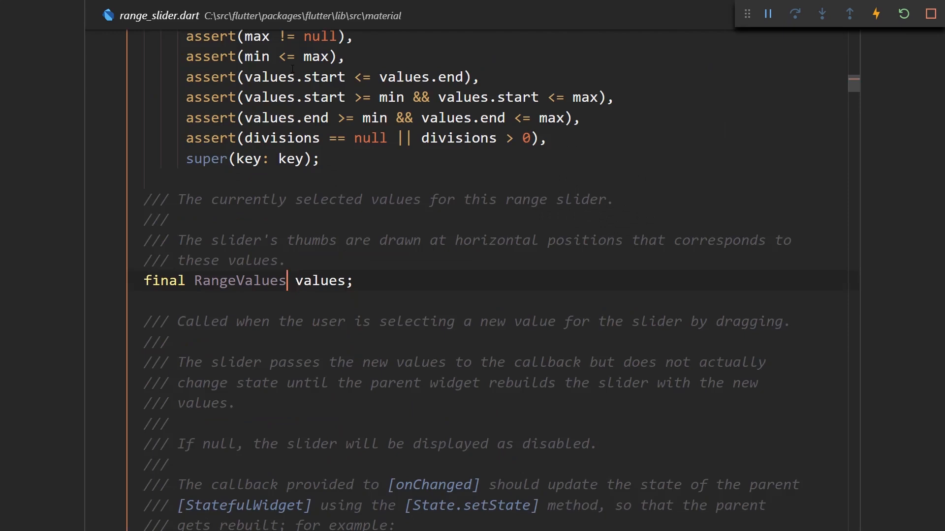
double_click(239, 281)
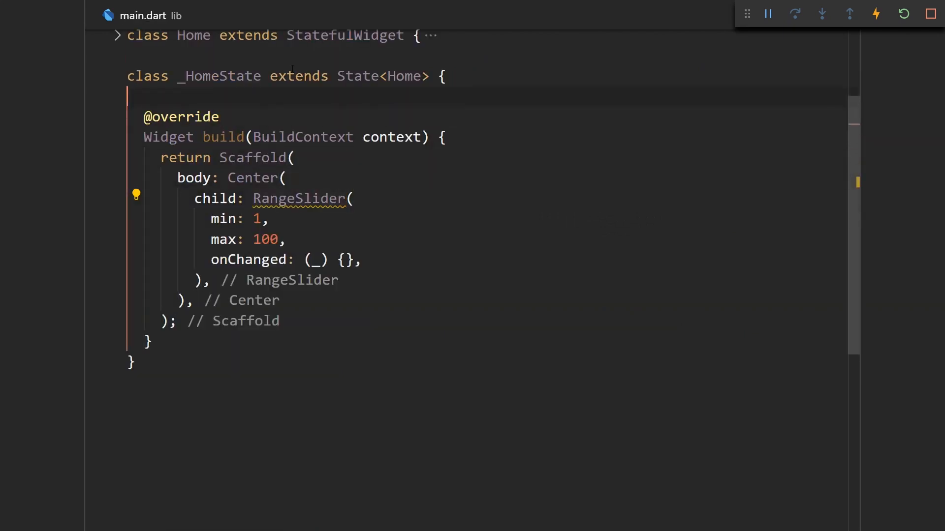
Add a RangeValues values field to _HomeState, initialised to a 1–100 range.
text(final RangeValues)
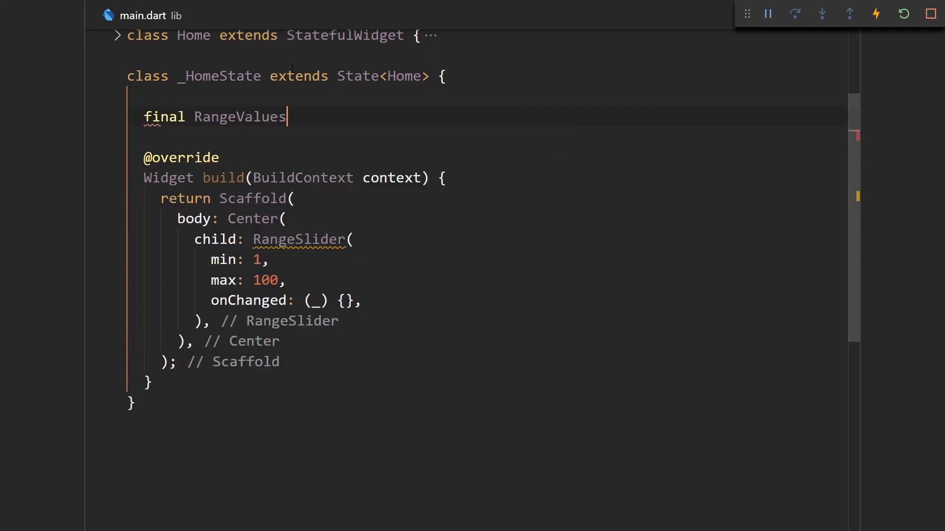
text(values)
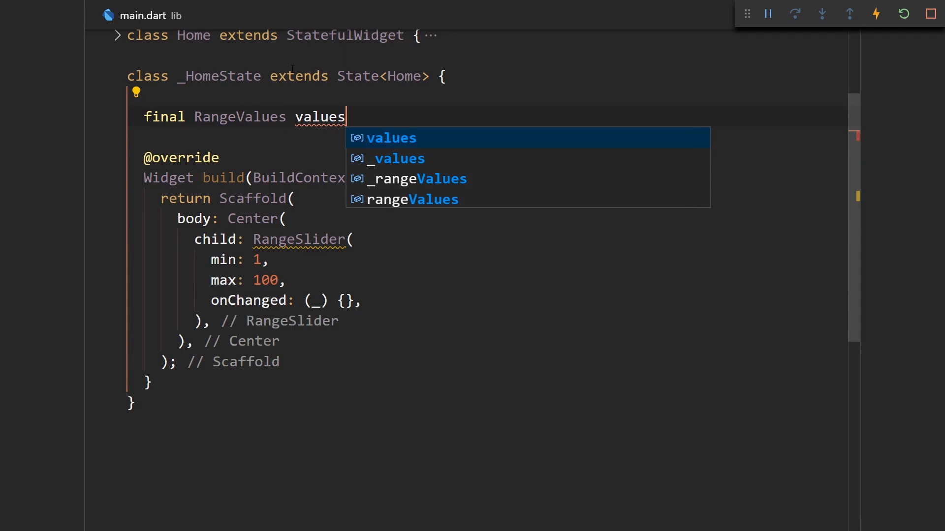
text(=)
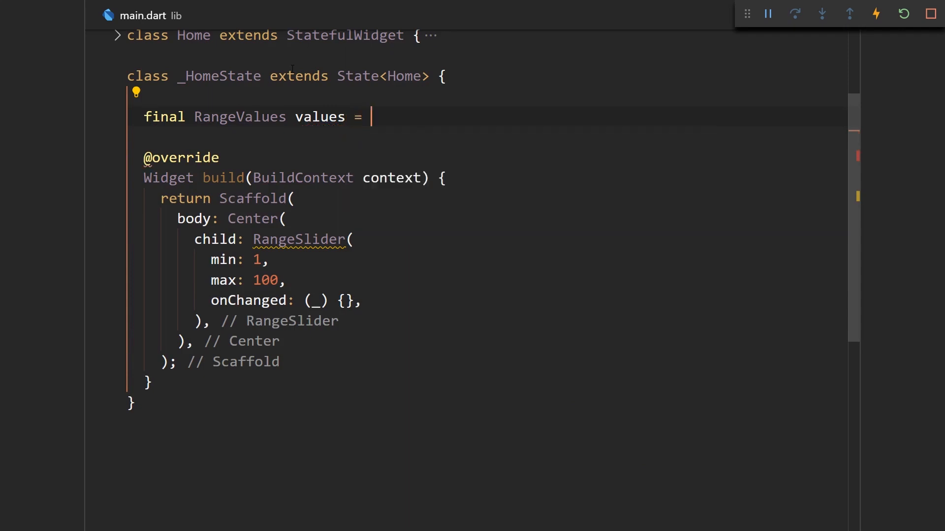
text(RangeValues();)
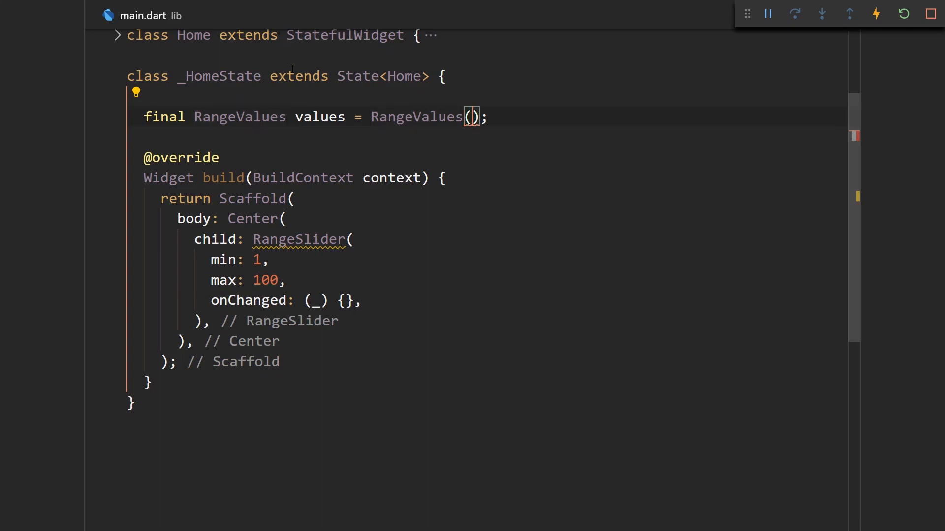
text(1, 100)
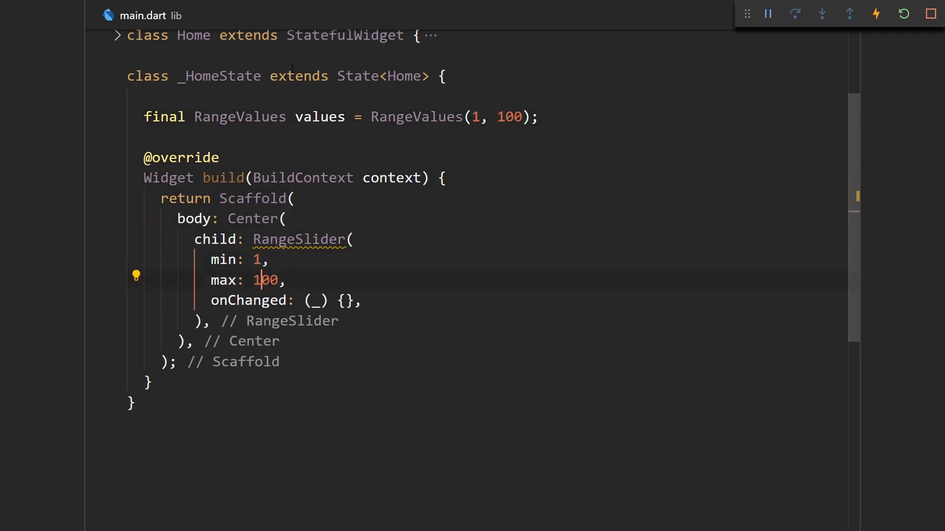
click(247, 116)
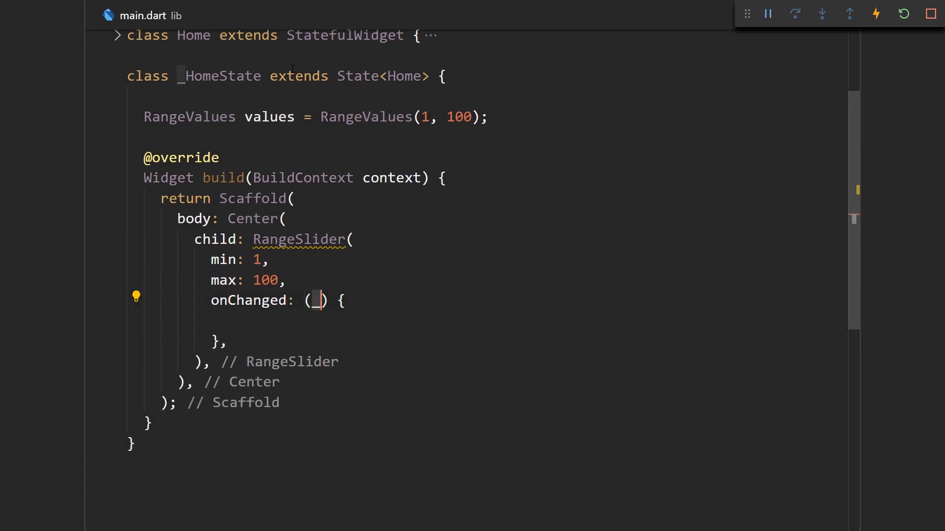
Make onChanged take value and assign values = value inside setState.
text(value)
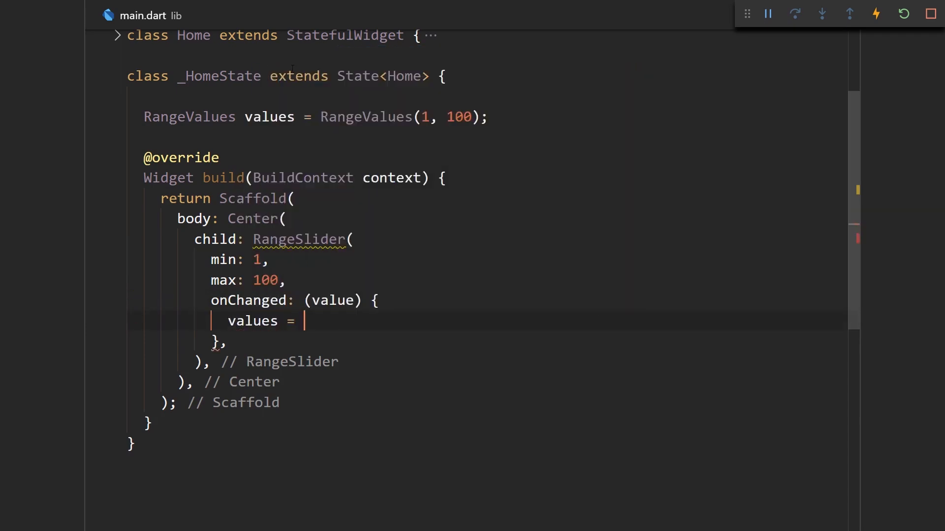
text(value;)
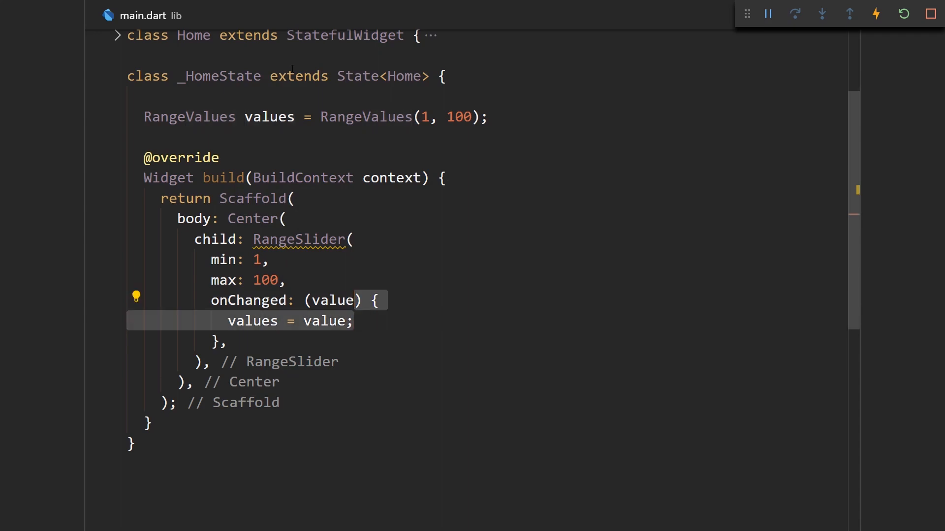
text(setState(() {)
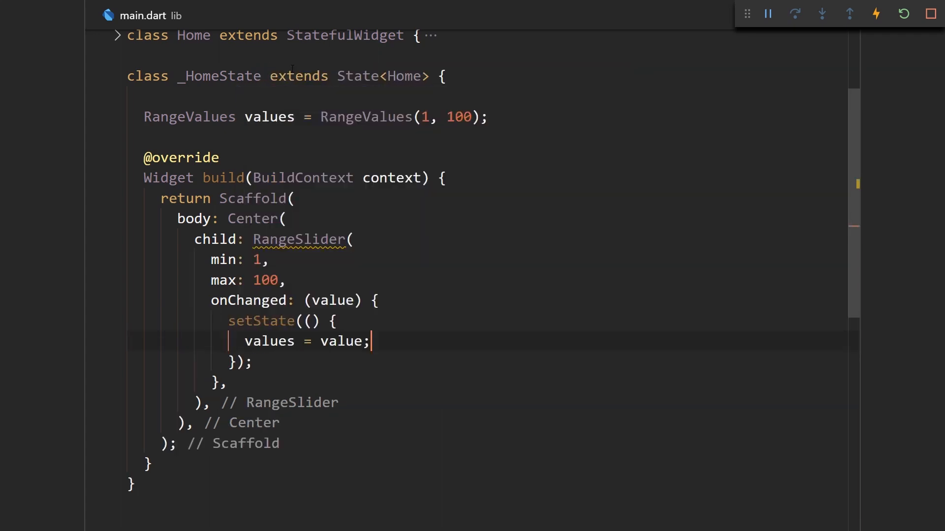
text(values: values,)
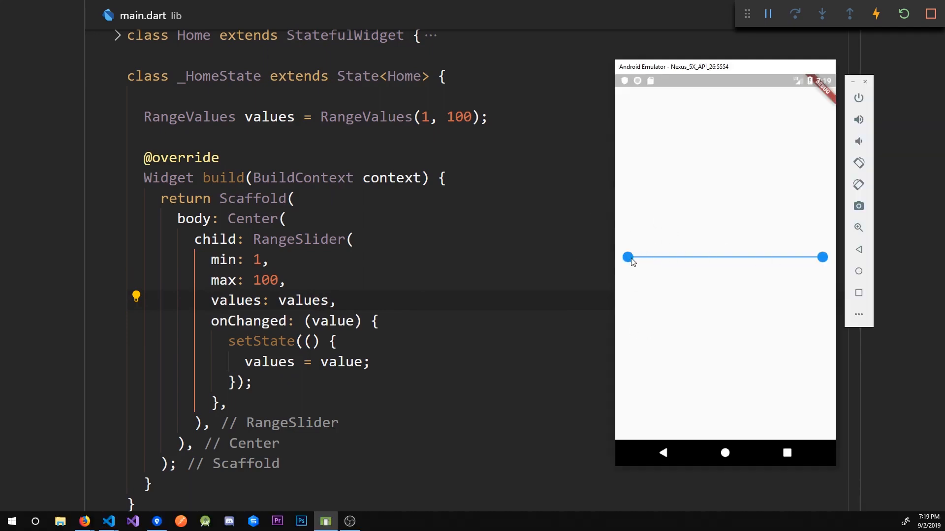
Drag the start and end slider thumbs toward the middle in the emulator.
drag(628, 257, 713, 257)
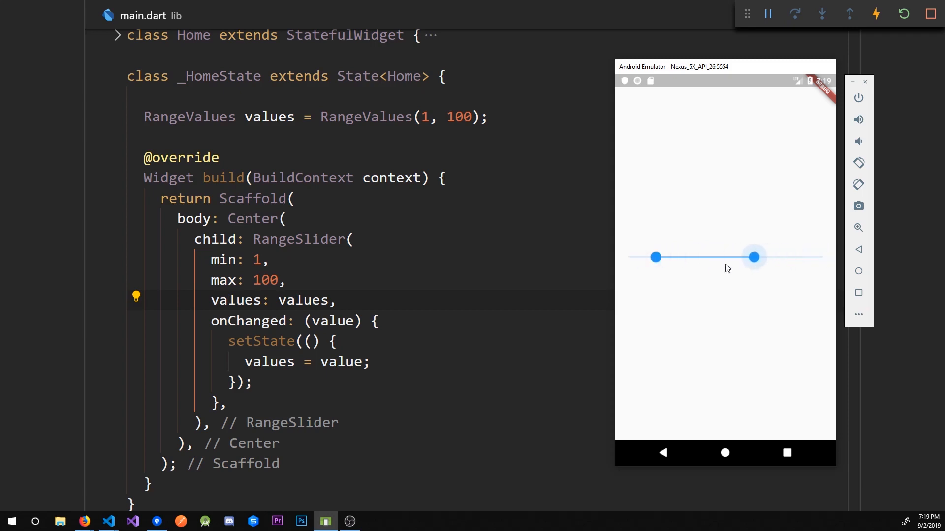
drag(755, 257, 709, 257)
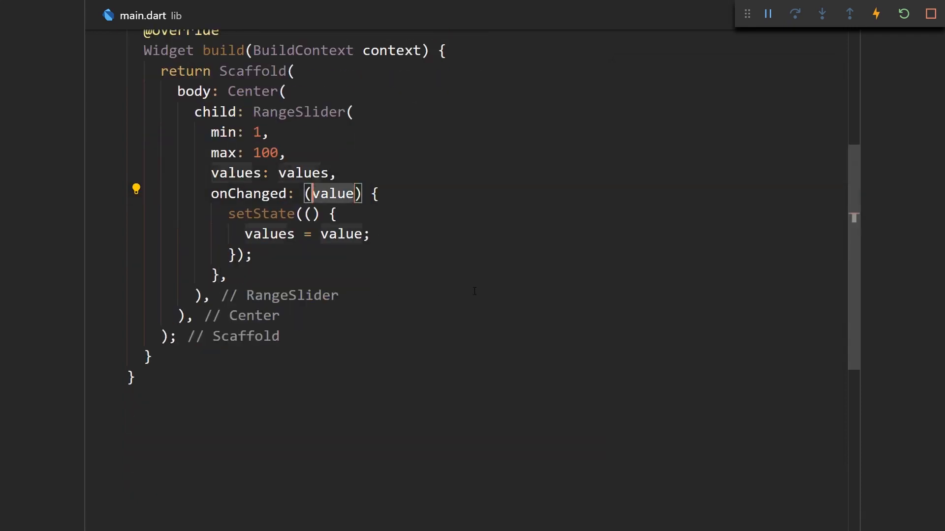
Add print('START: ${value.start}, END: ${value.end}'); inside onChanged before setState.
text(print()
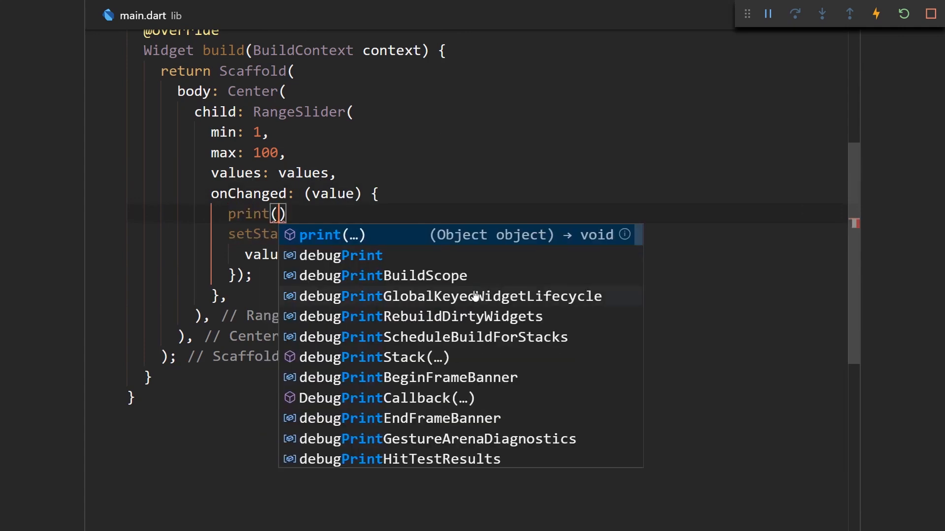
text(value.start}')
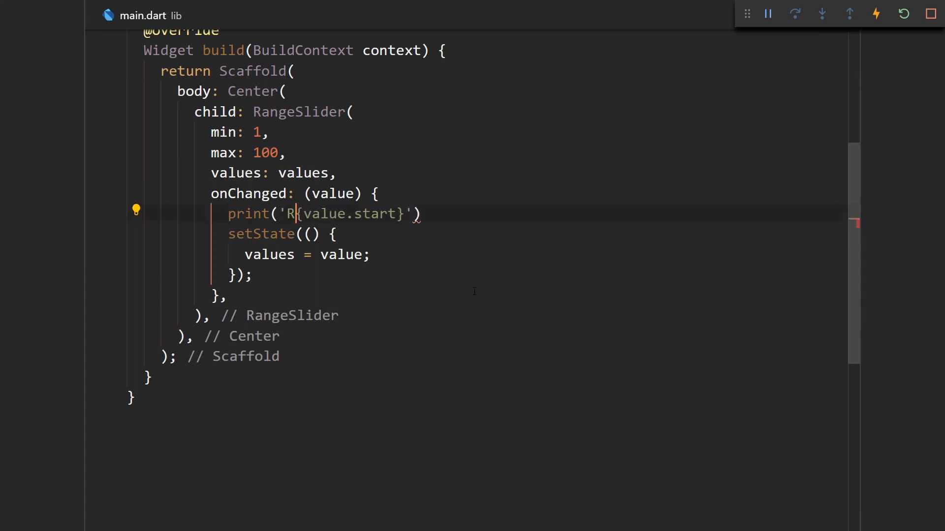
text(%)
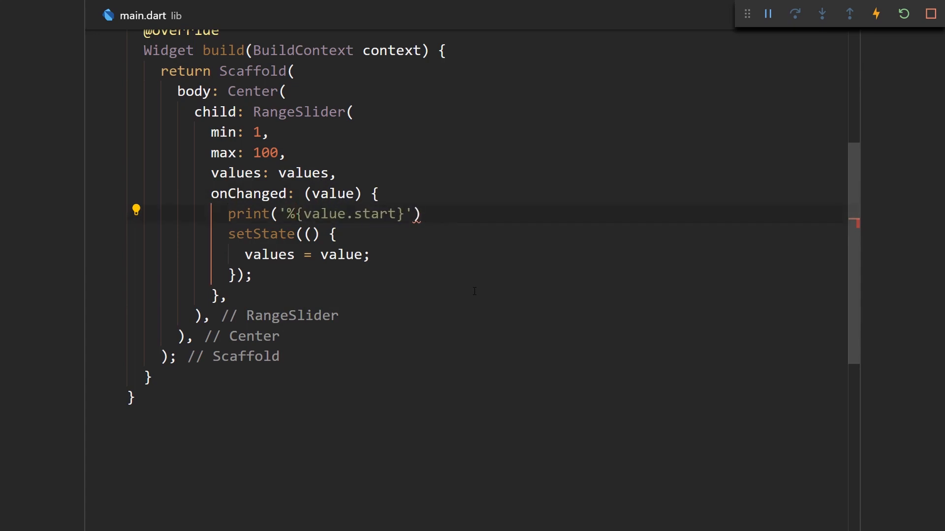
text(^)
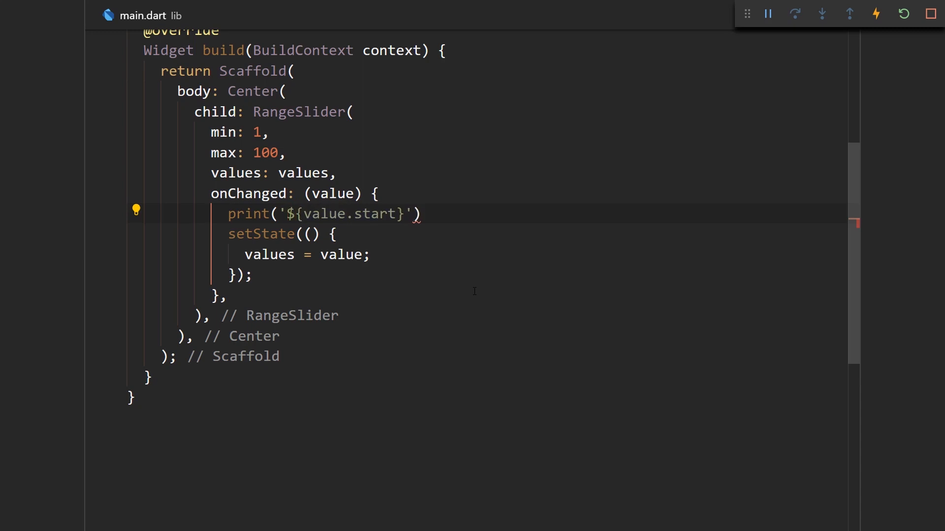
text(START:)
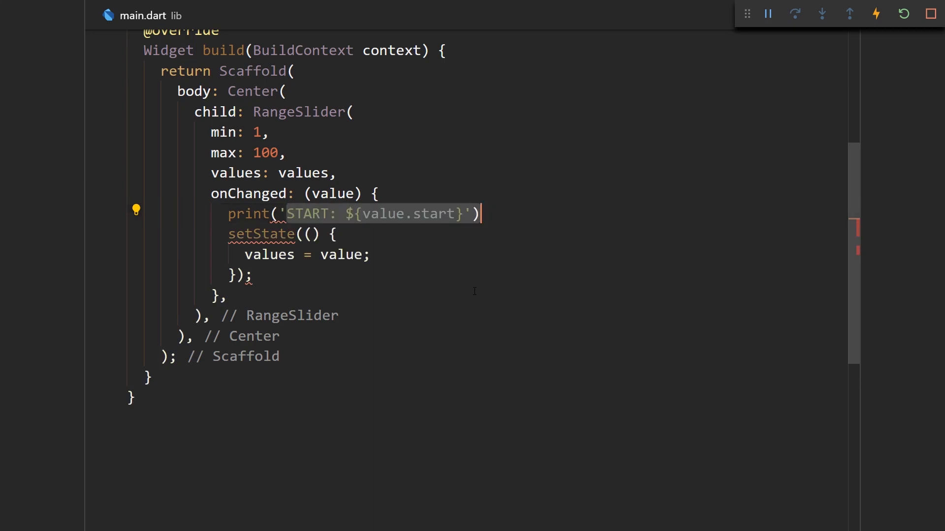
text(, START: ${value.start})
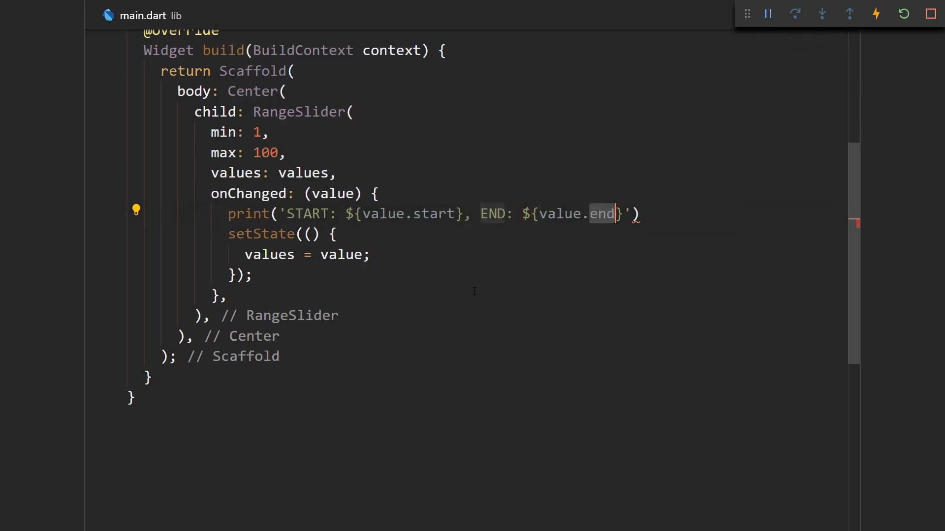
text(;)
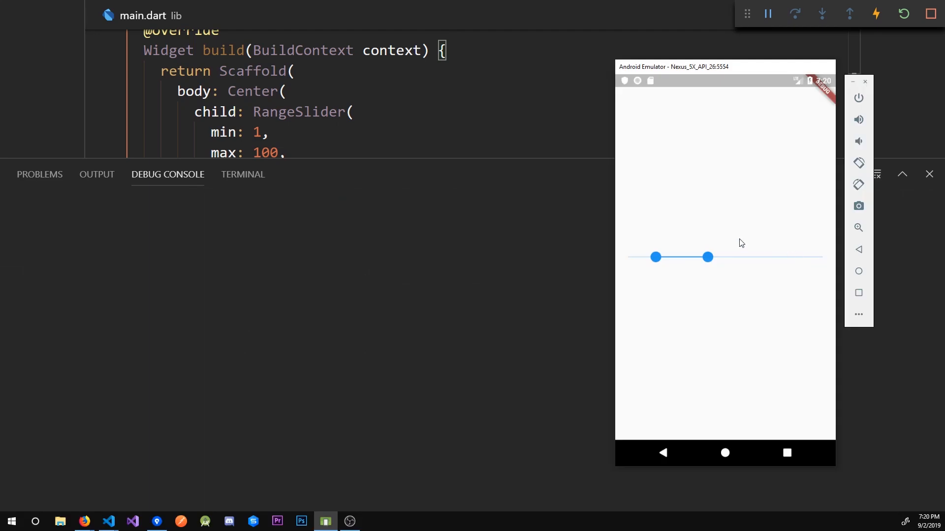
Drag the end and start thumbs back and forth while START/END values log to the Debug Console.
drag(708, 257, 795, 257)
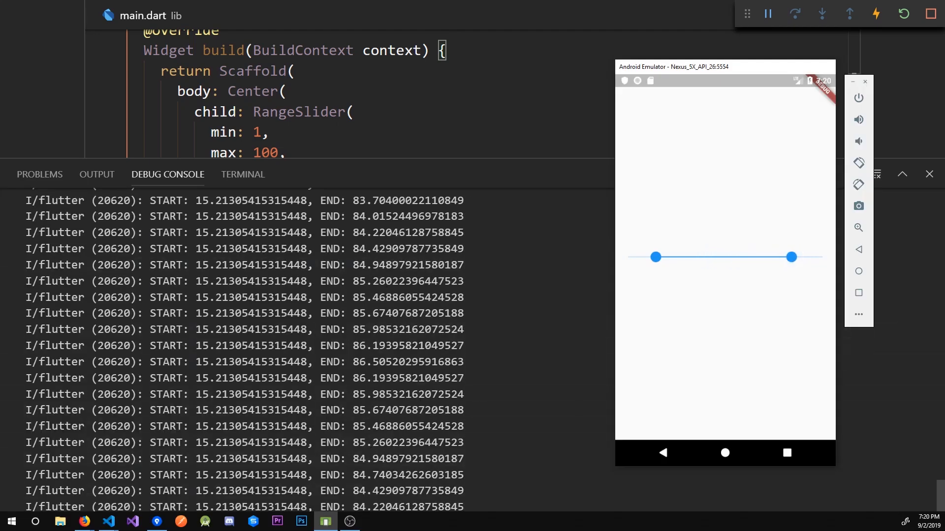
drag(791, 257, 758, 257)
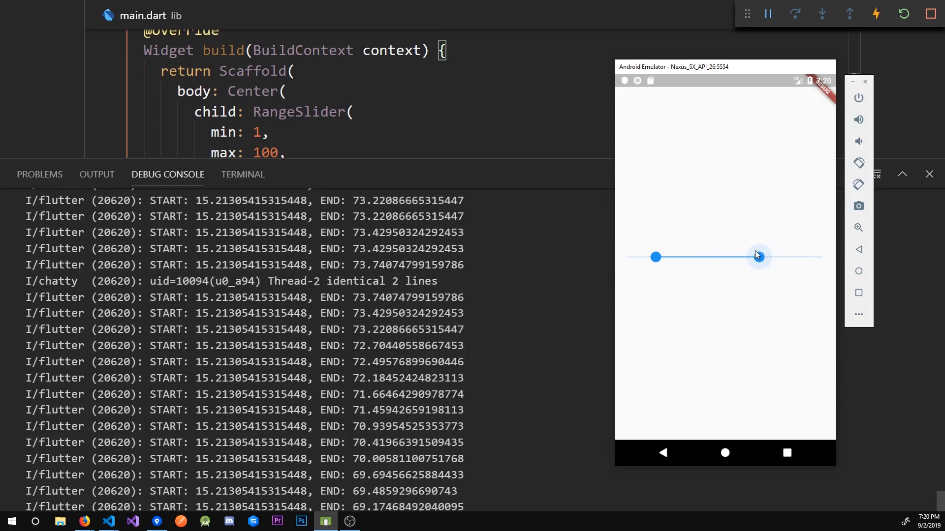
drag(758, 256, 813, 256)
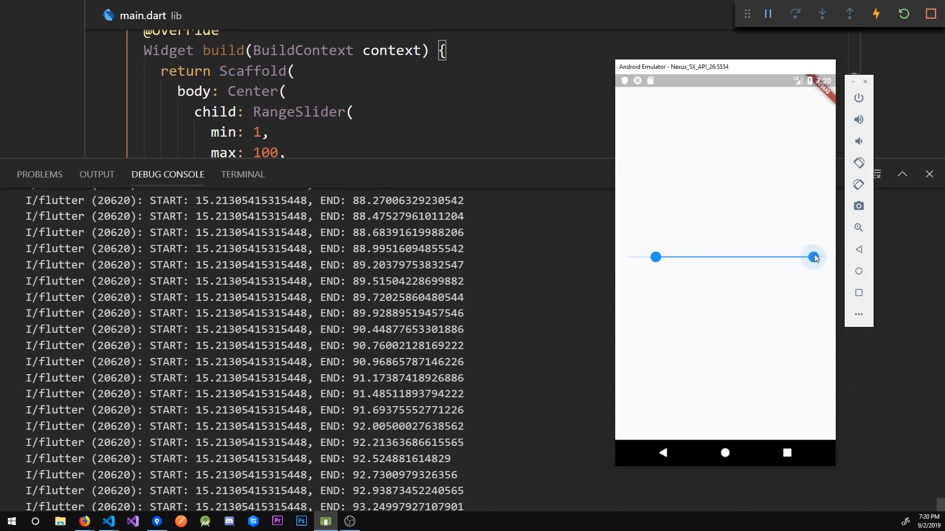
drag(812, 256, 815, 256)
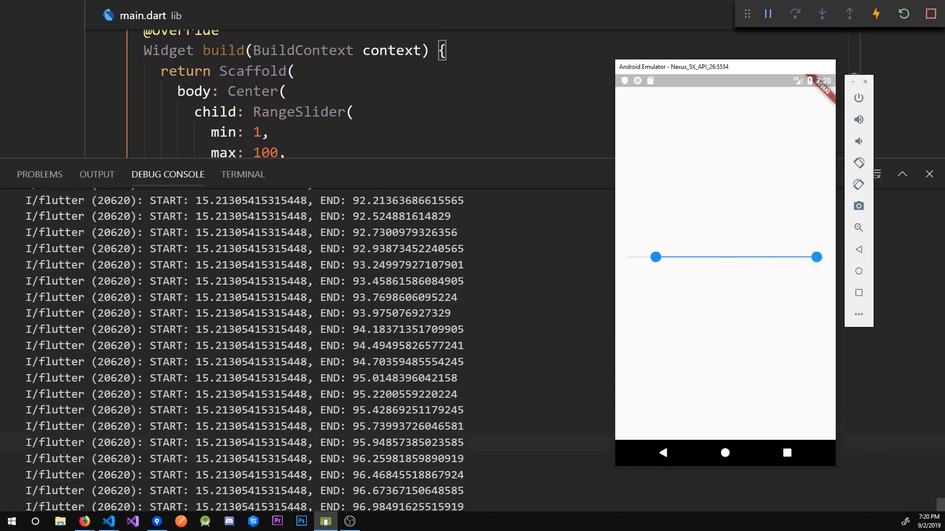
drag(817, 257, 743, 257)
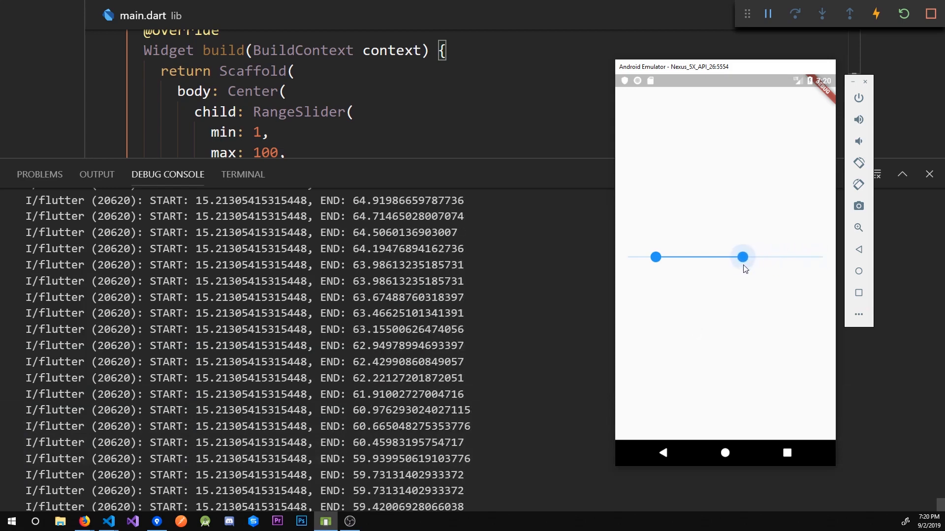
drag(743, 256, 657, 257)
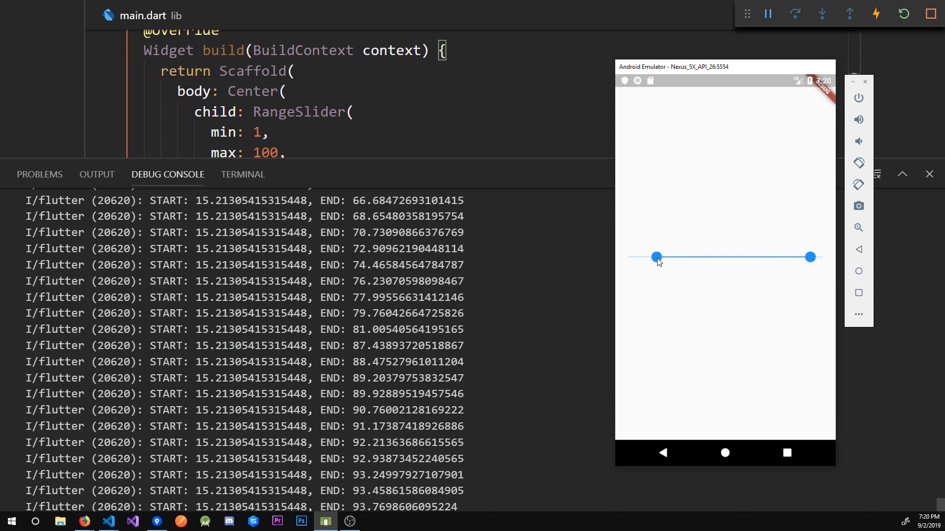
drag(655, 256, 682, 257)
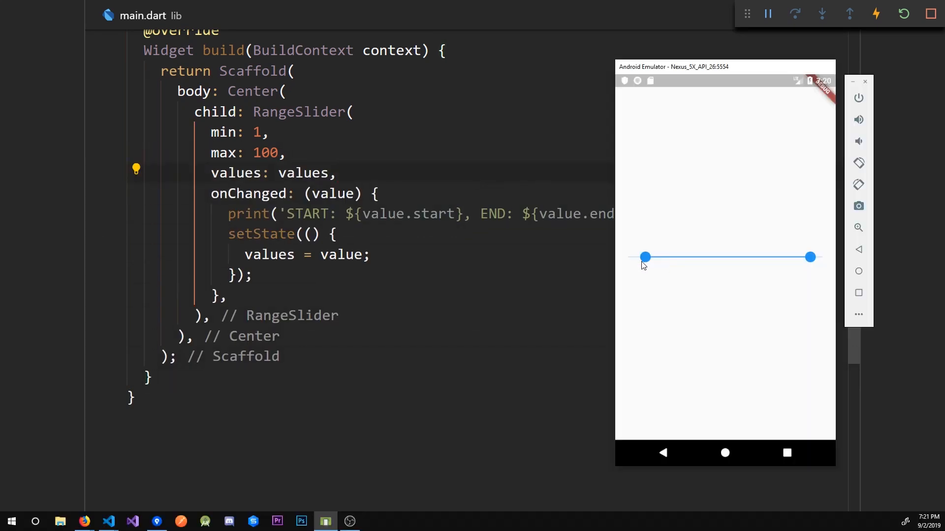
Drag the start thumb, then add divisions: 5, to the RangeSlider.
drag(645, 257, 687, 258)
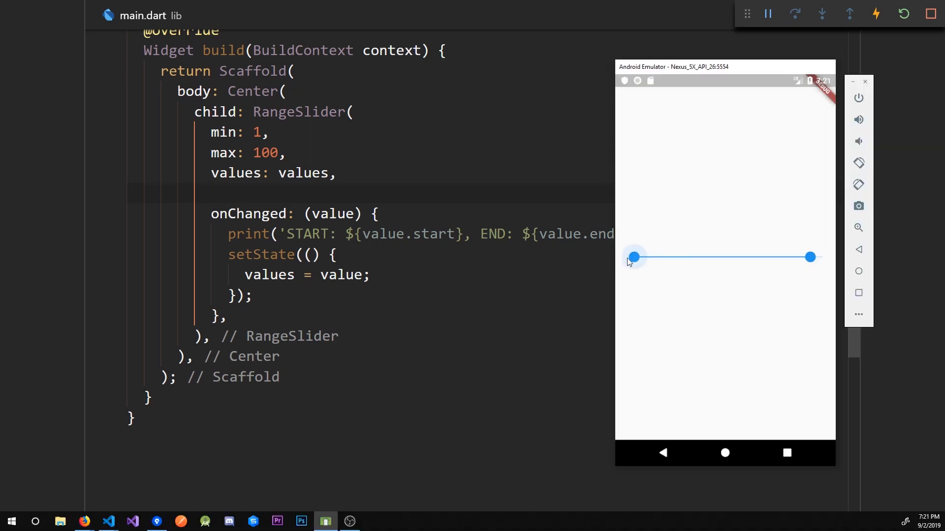
drag(633, 258, 674, 257)
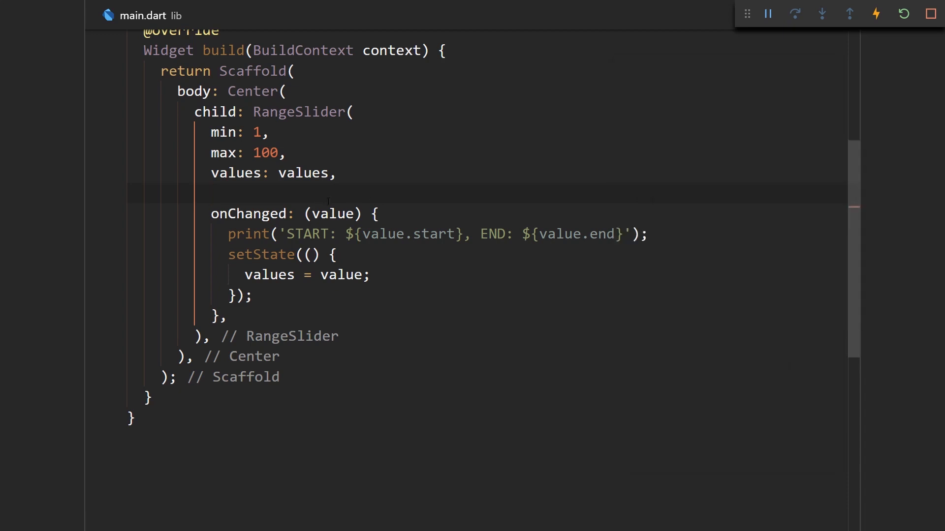
text(divisions: 5,)
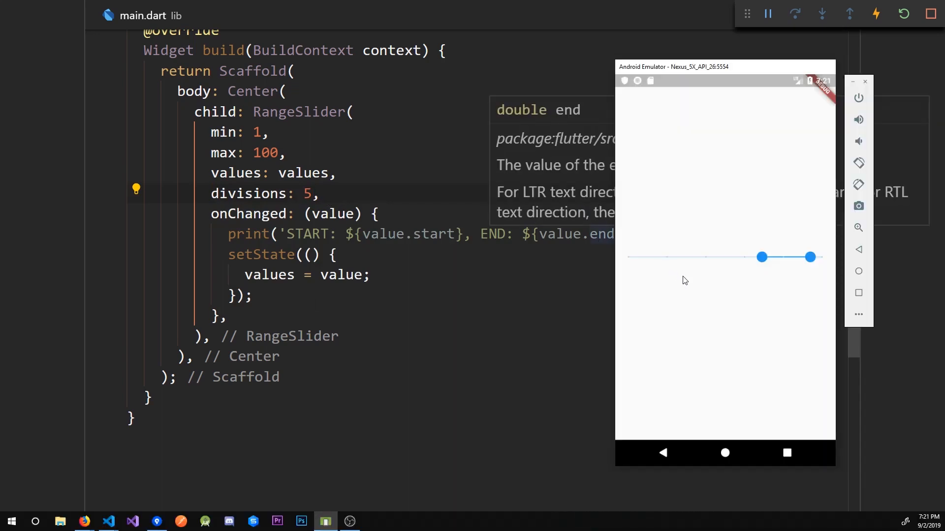
Sweep the stepped start thumb and confirm logged START values 1.0, 20.8, 40.6.
drag(762, 257, 647, 257)
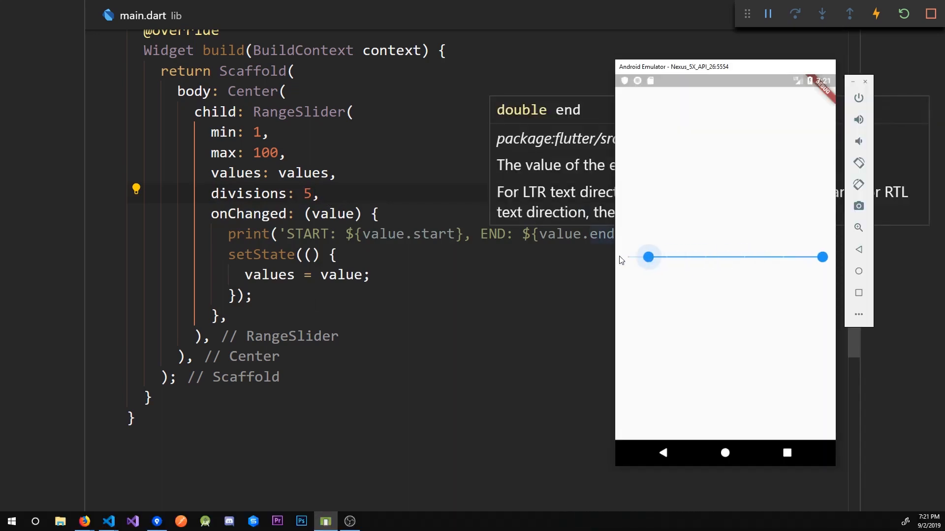
drag(648, 257, 666, 258)
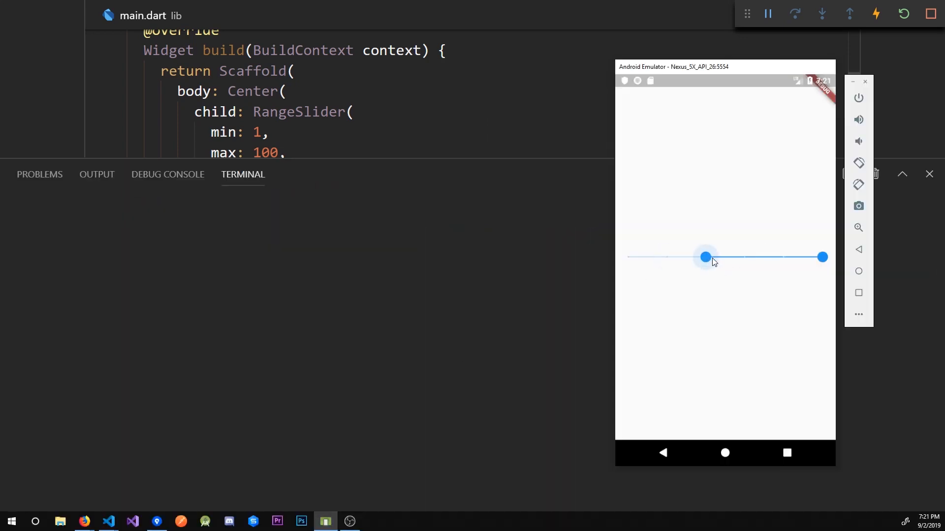
drag(705, 258, 627, 257)
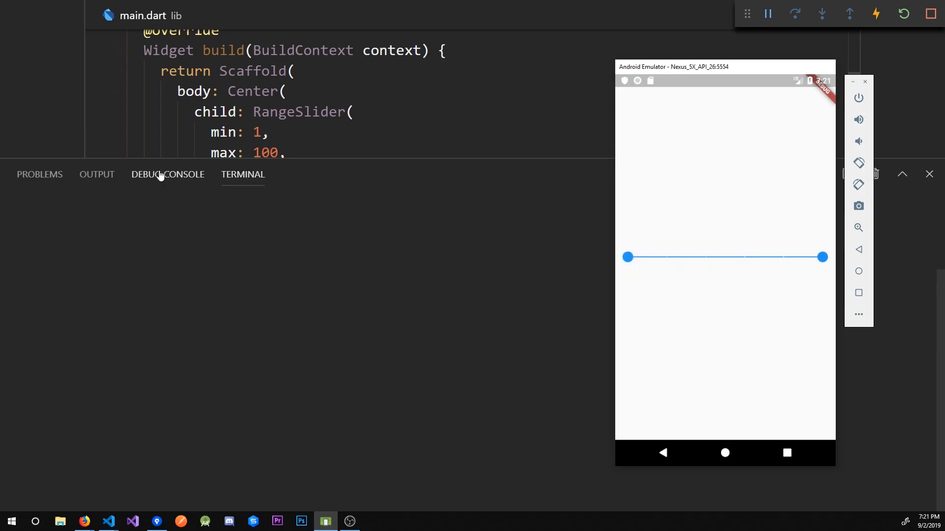
click(167, 174)
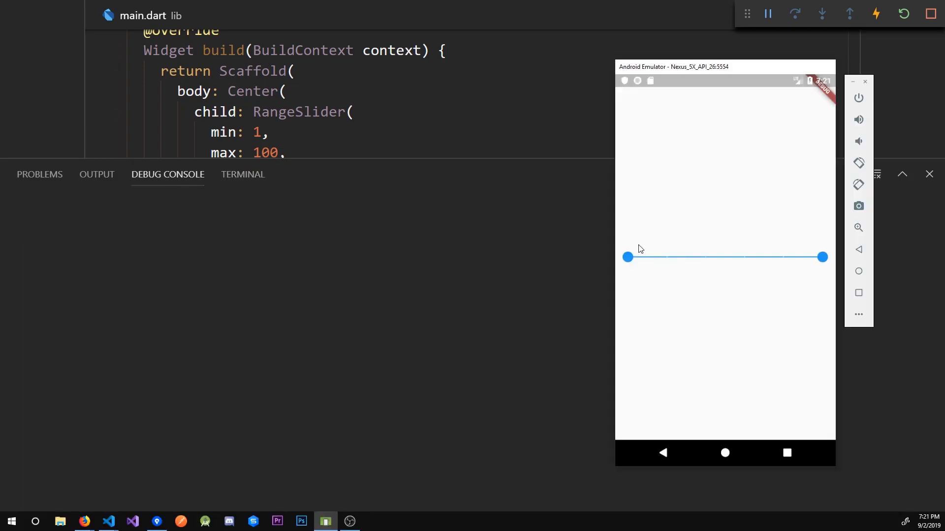
drag(628, 257, 667, 258)
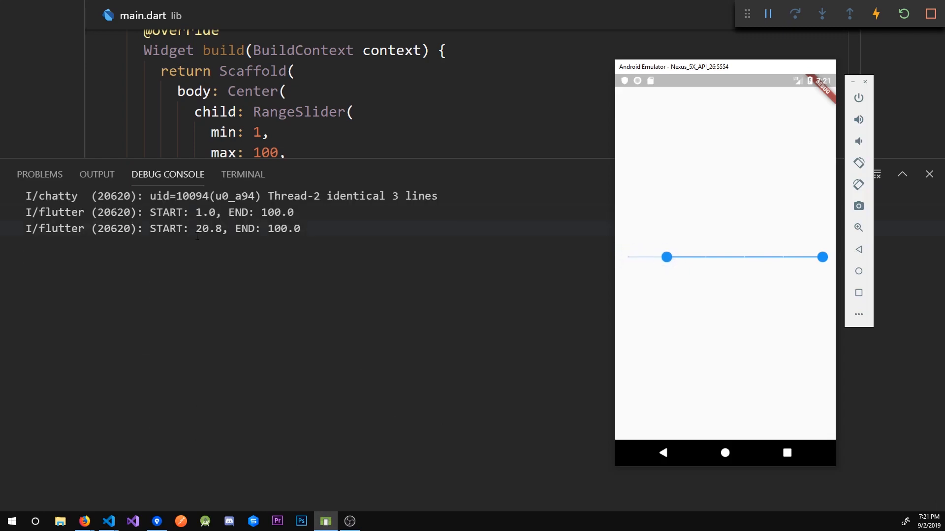
drag(667, 257, 705, 257)
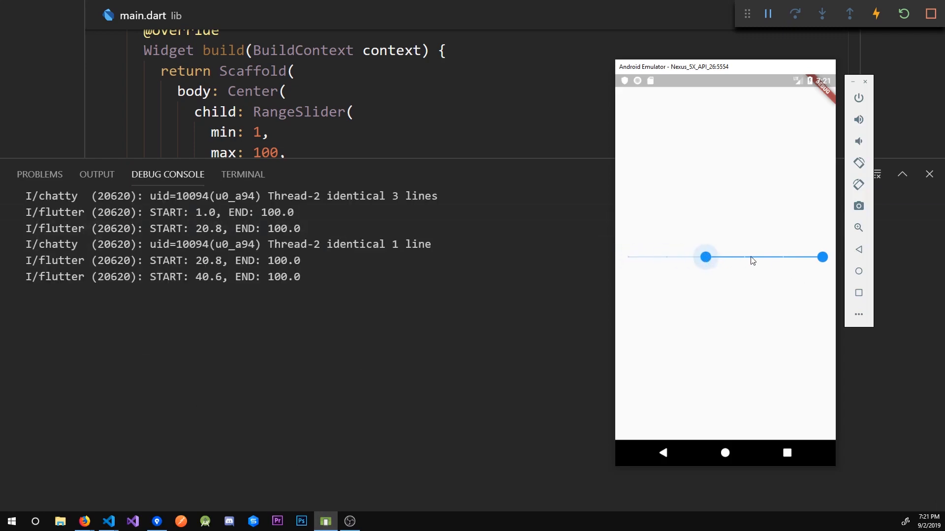
drag(705, 257, 666, 257)
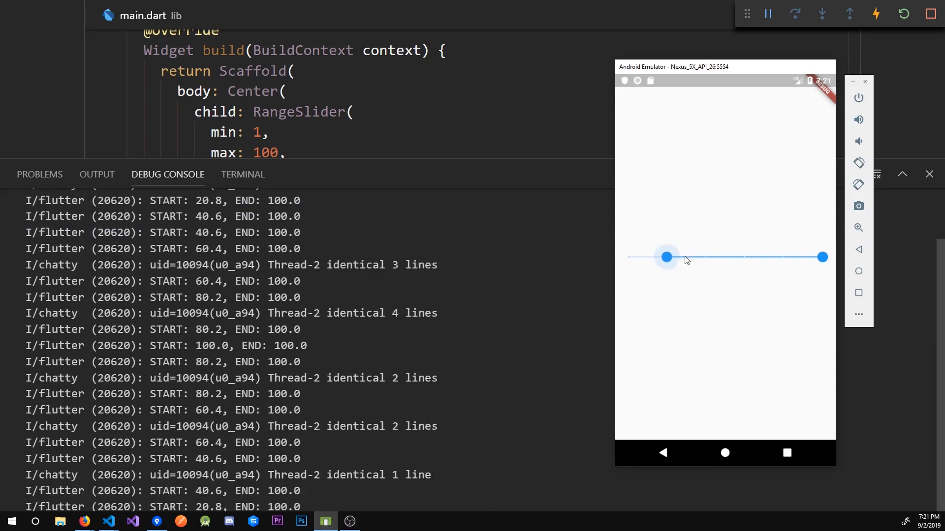
click(242, 174)
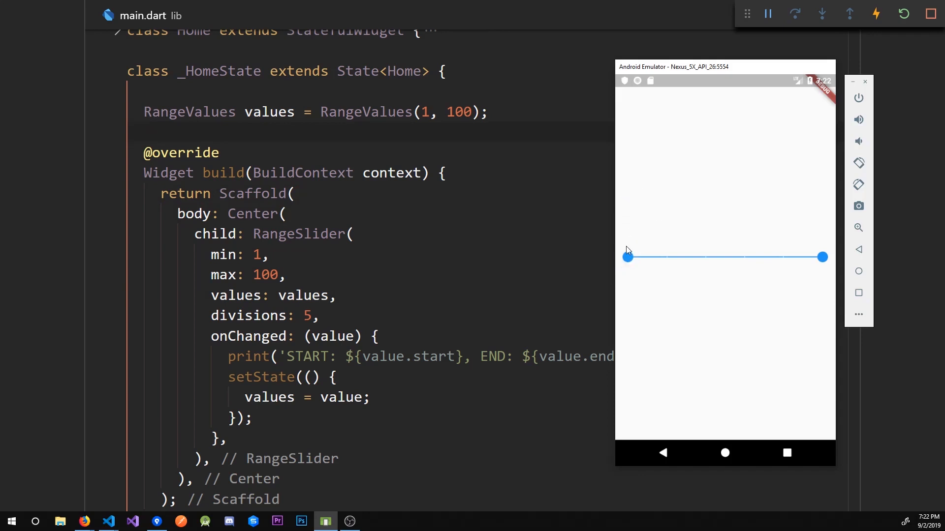
mouse_move(629, 222)
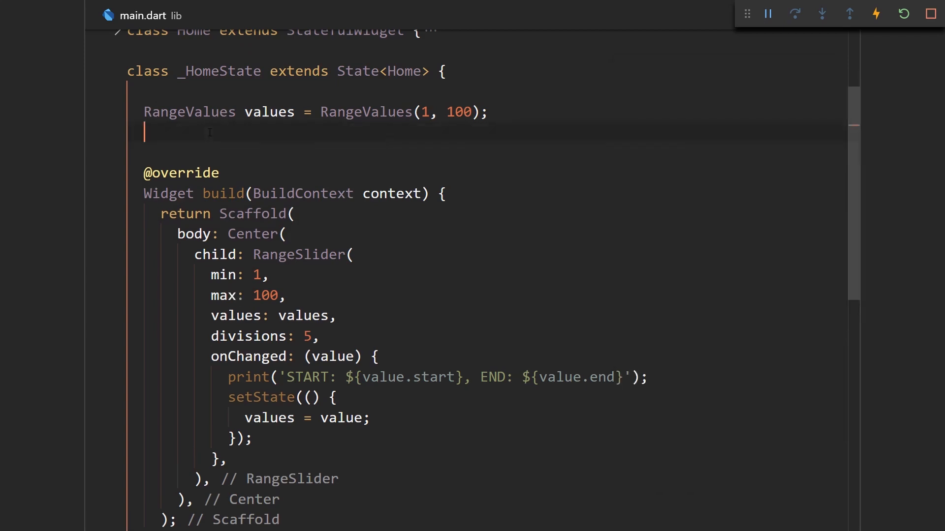
Add a RangeLabels labels field initialised to RangeLabels('1', '100').
text(RanveLable)
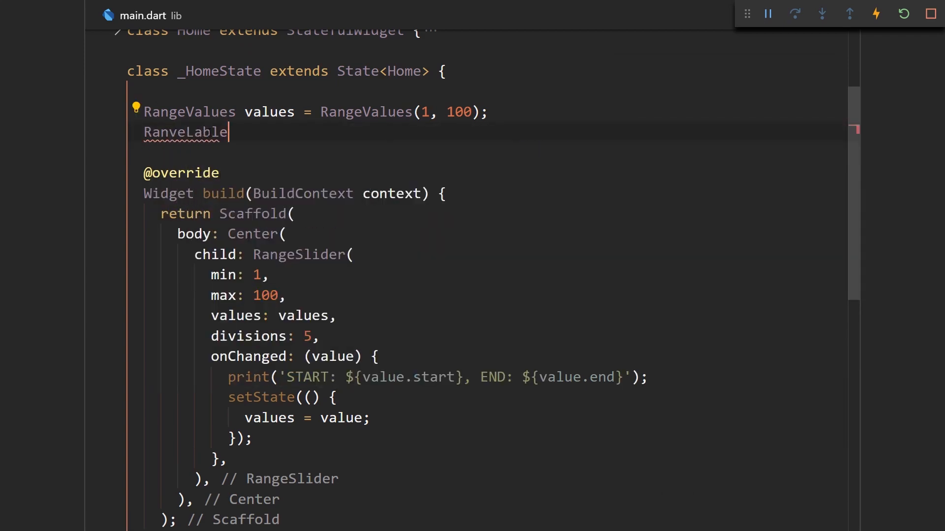
key(Backspace)
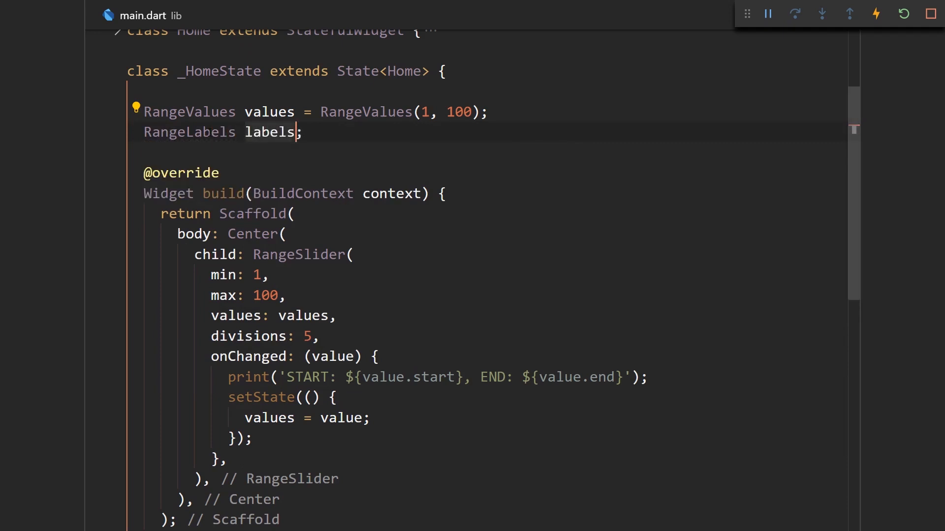
text(=)
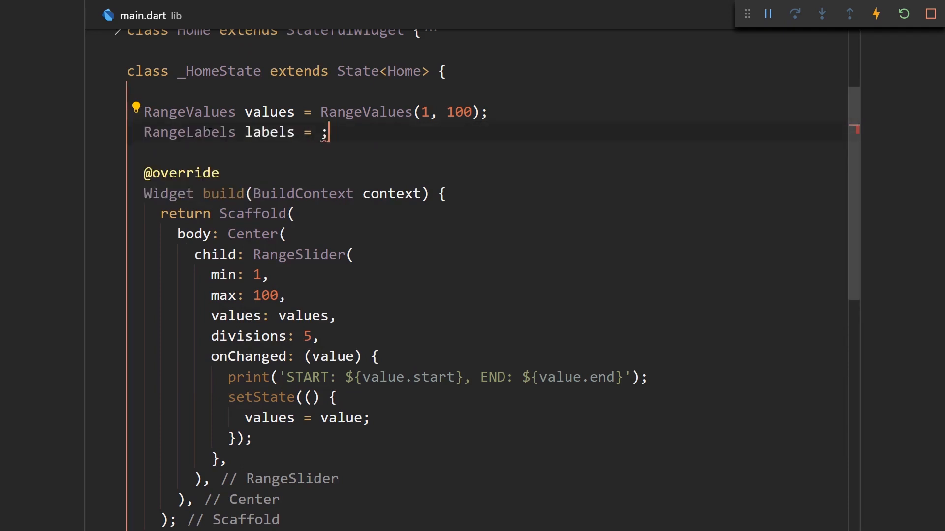
text(RangeLabels(''))
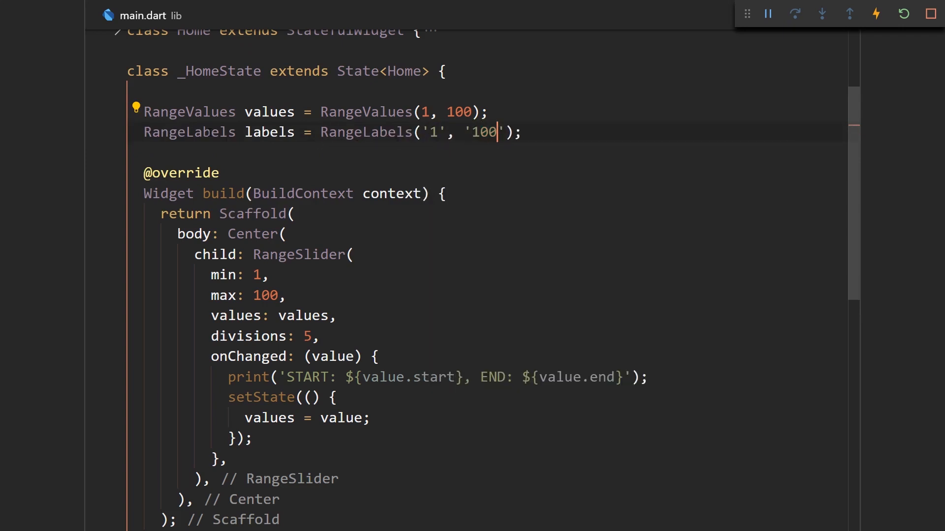
mouse_move(269, 132)
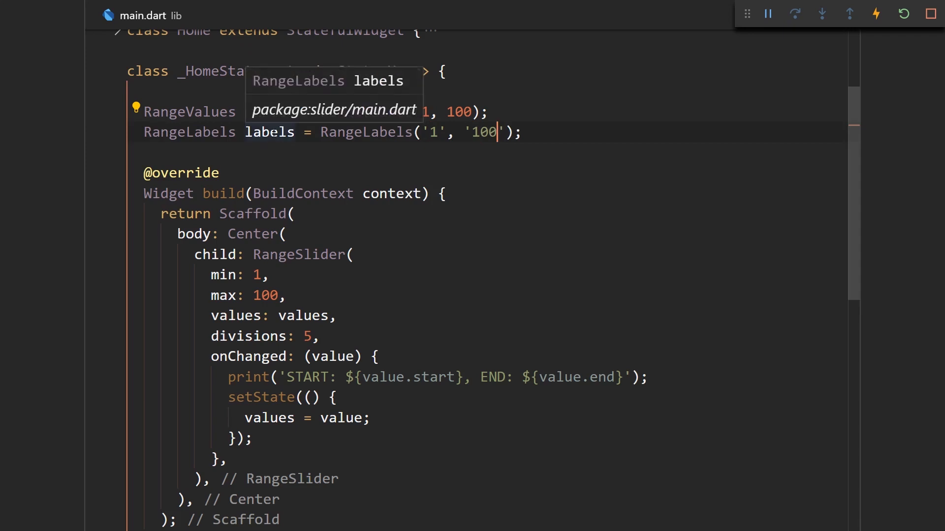
click(269, 132)
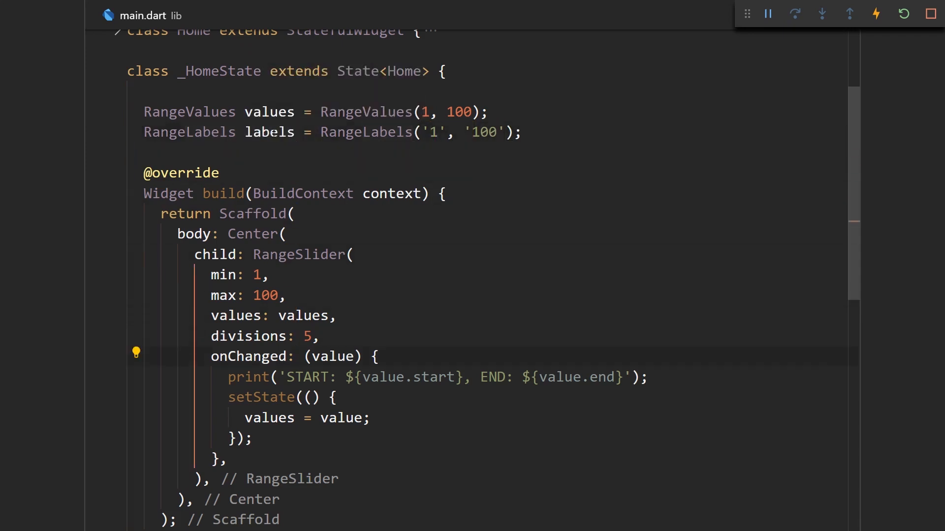
Inside setState, rebuild labels as RangeLabels from the slider's start and end values as strings.
text(labels =)
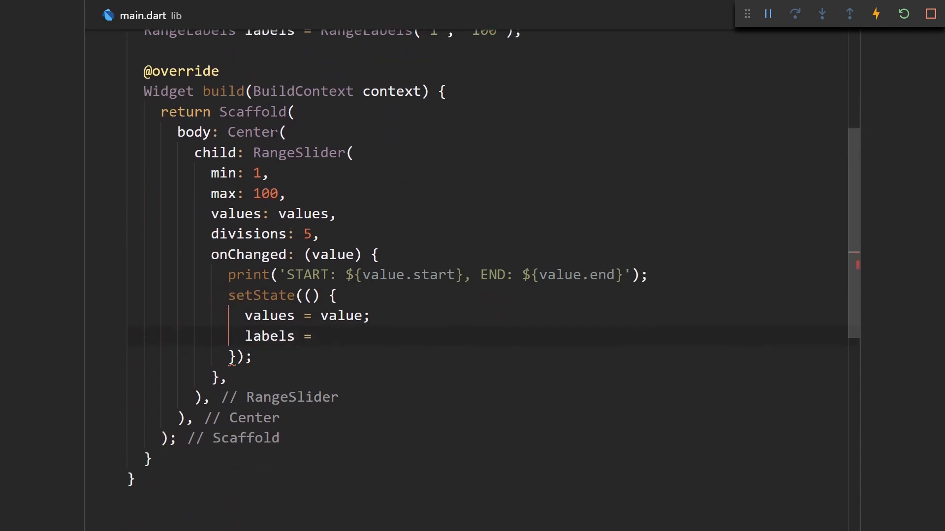
text(RangeLabels()
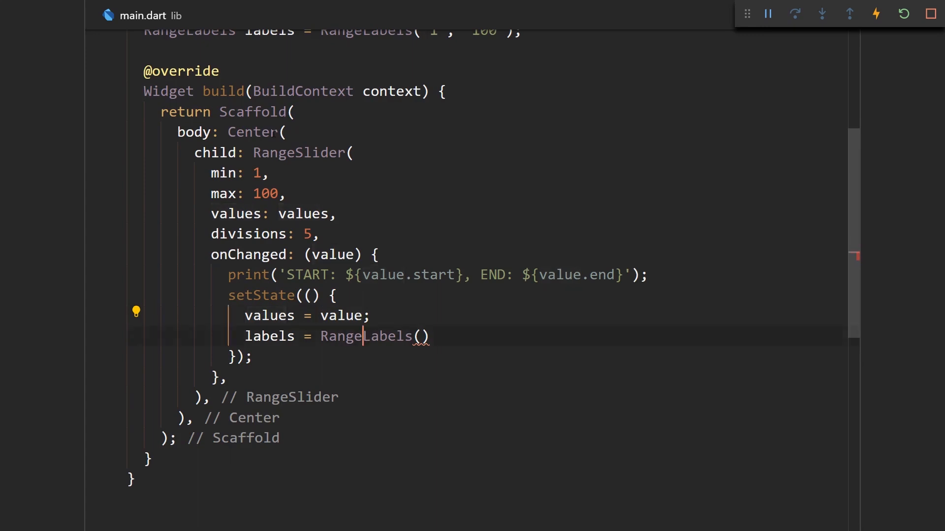
text(value)
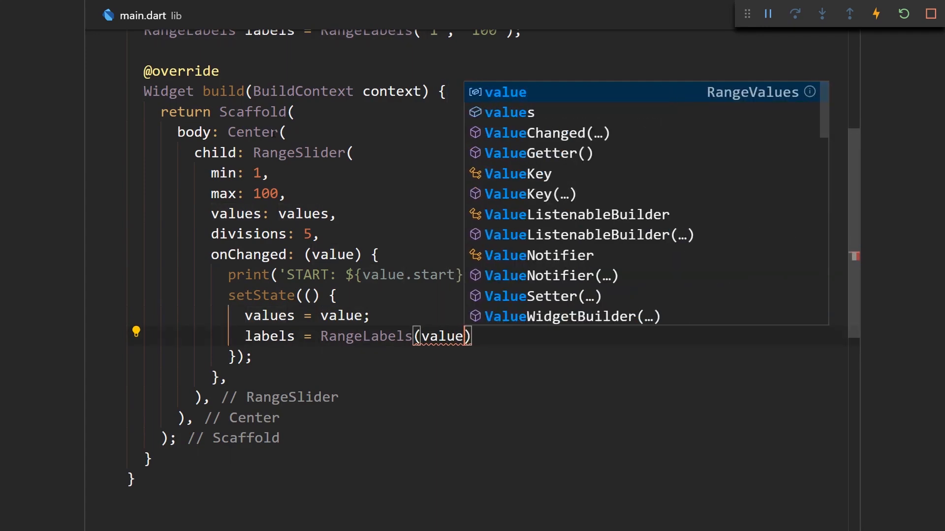
text(.start.toString()
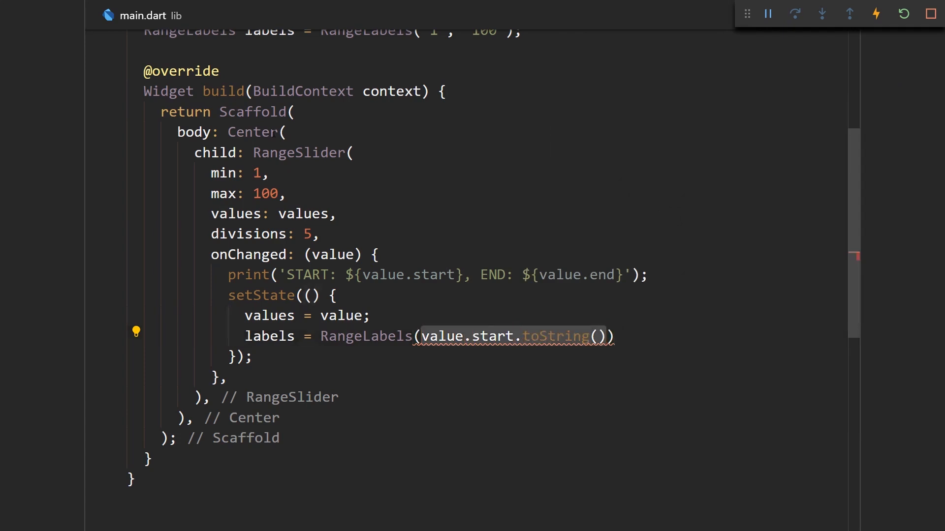
text(, value.start.toString())
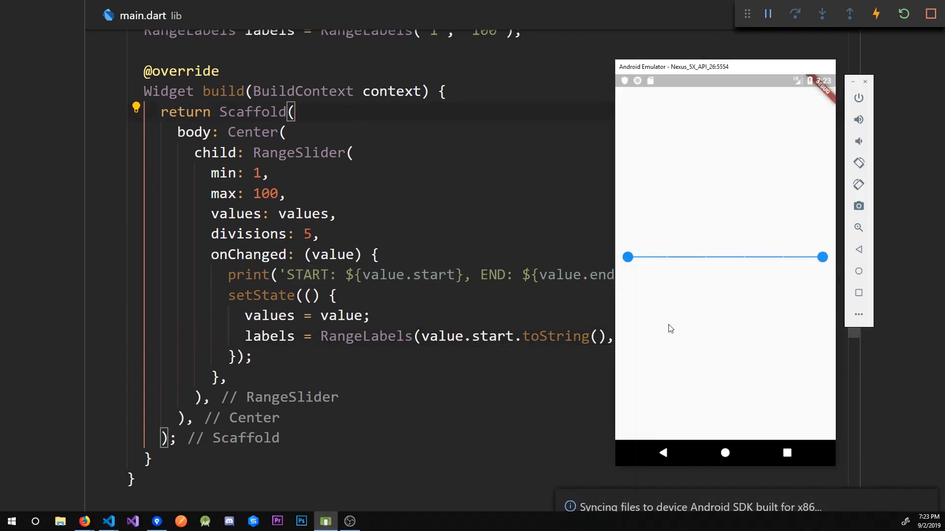
Add labels: labels, to the RangeSlider and drag thumbs to see labels like 60.4.
drag(627, 257, 685, 257)
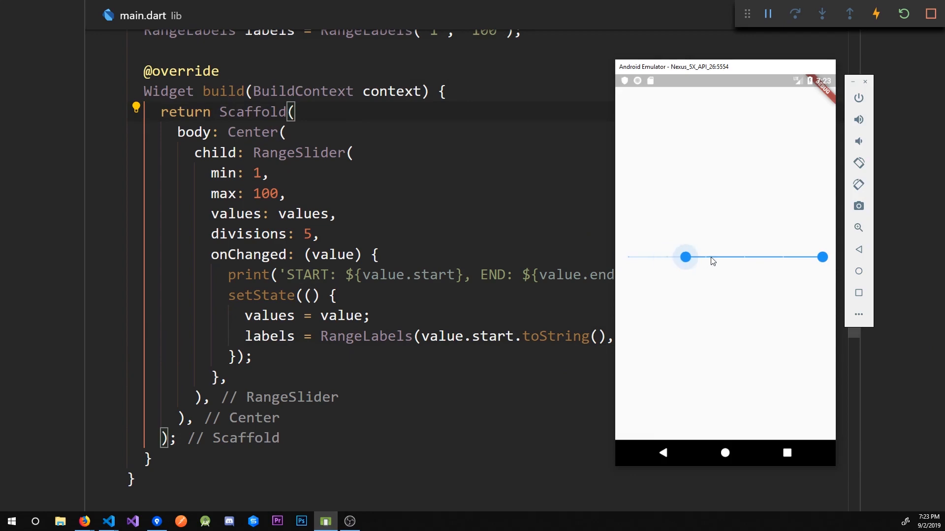
drag(685, 257, 629, 257)
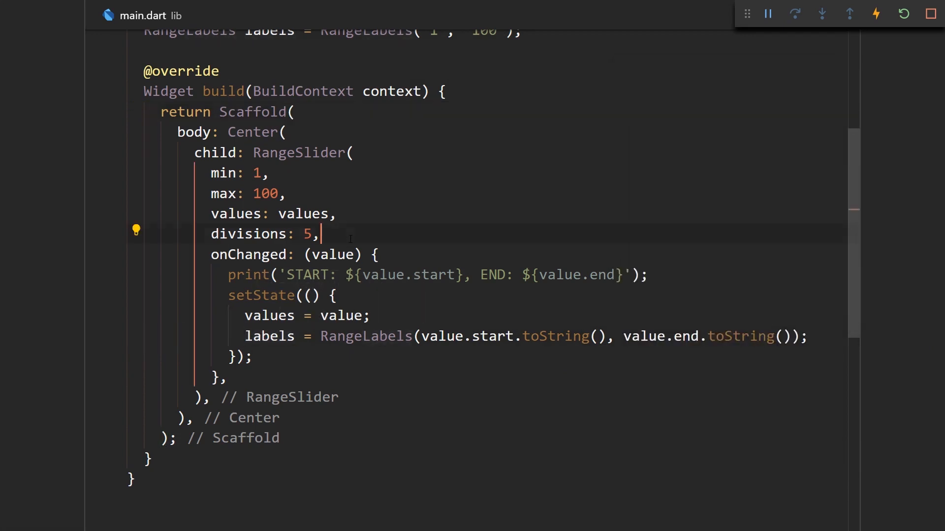
text(labels: labels,)
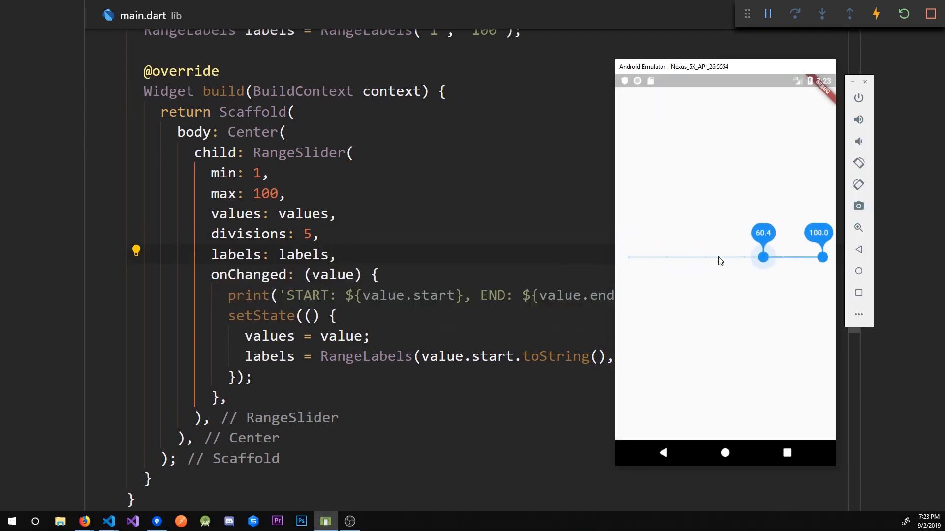
drag(763, 257, 628, 258)
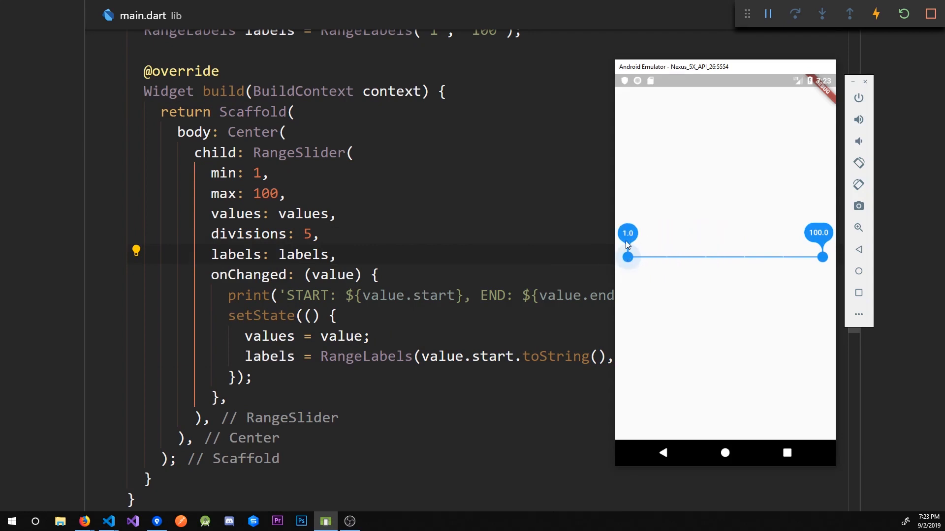
drag(627, 257, 745, 257)
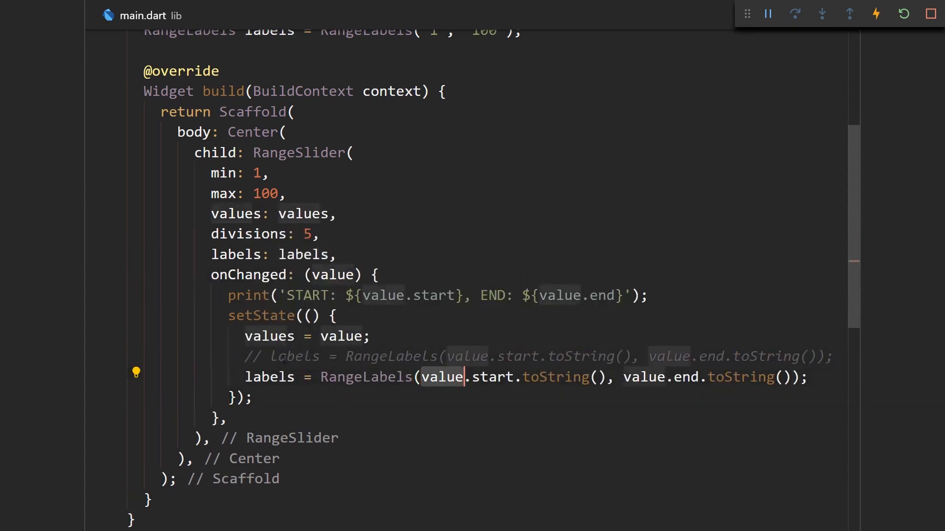
text('sta)
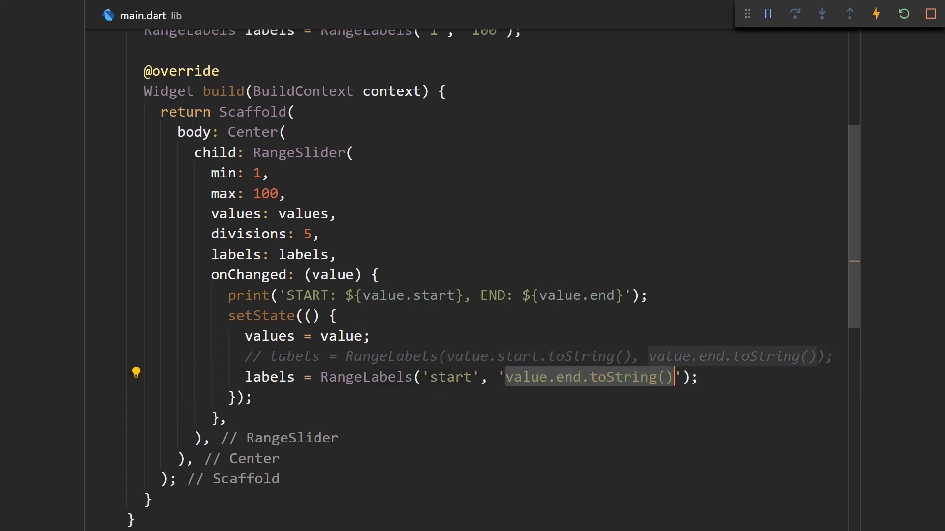
text(end)
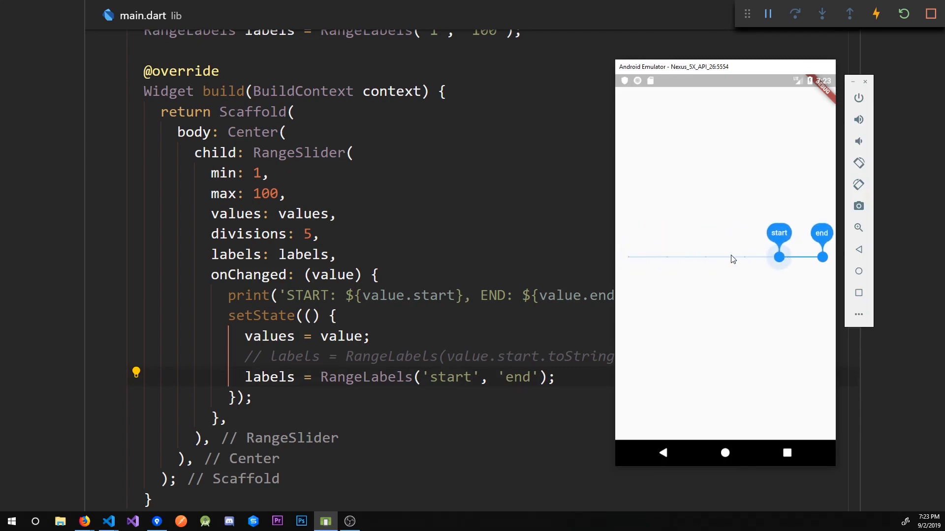
drag(779, 257, 632, 257)
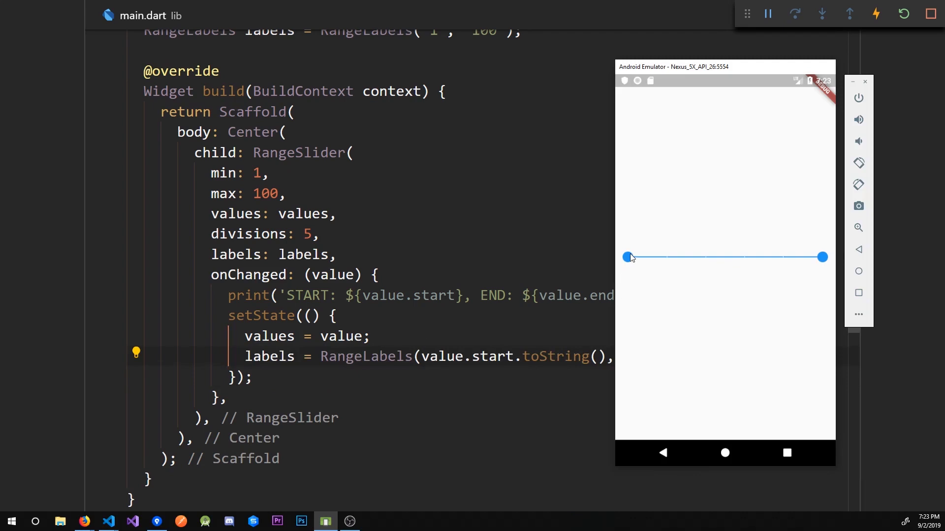
drag(625, 257, 687, 258)
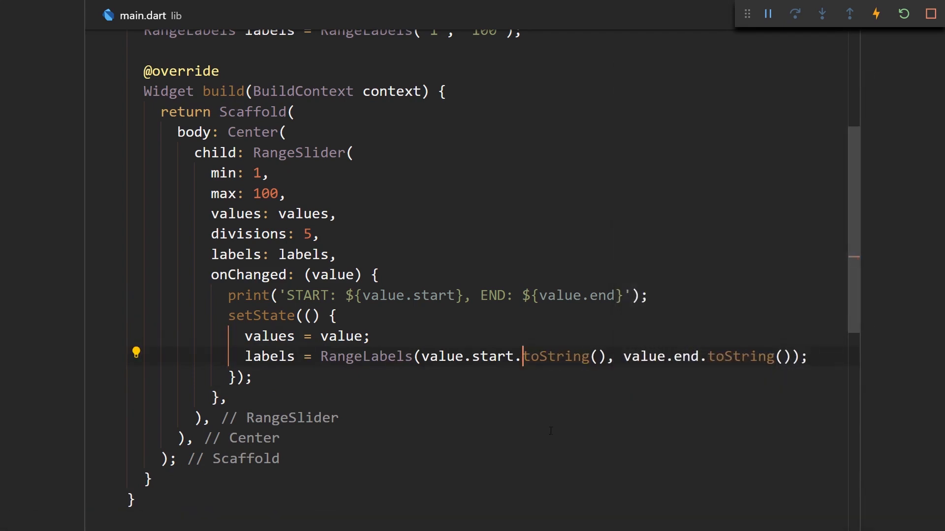
Insert .toInt() before .toString() in the labels and check the slider shows 1 and 100.
text(to)
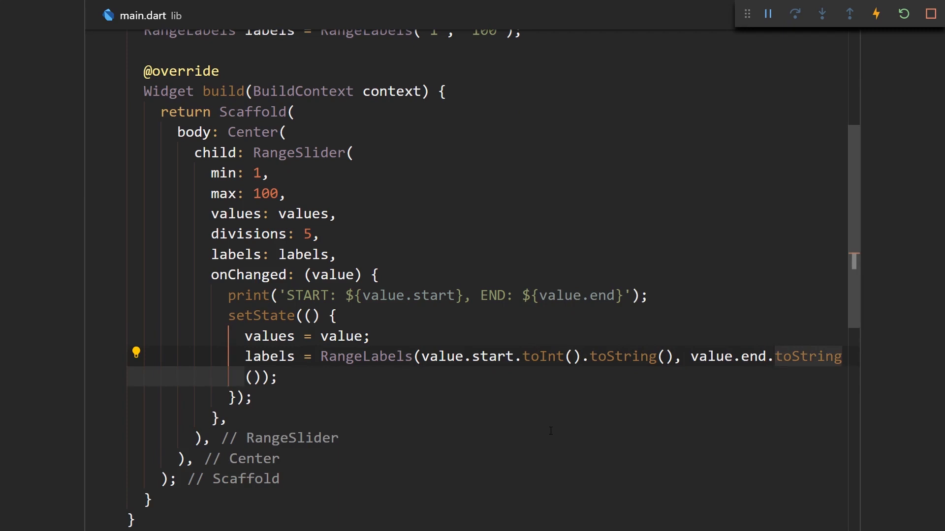
text(toin)
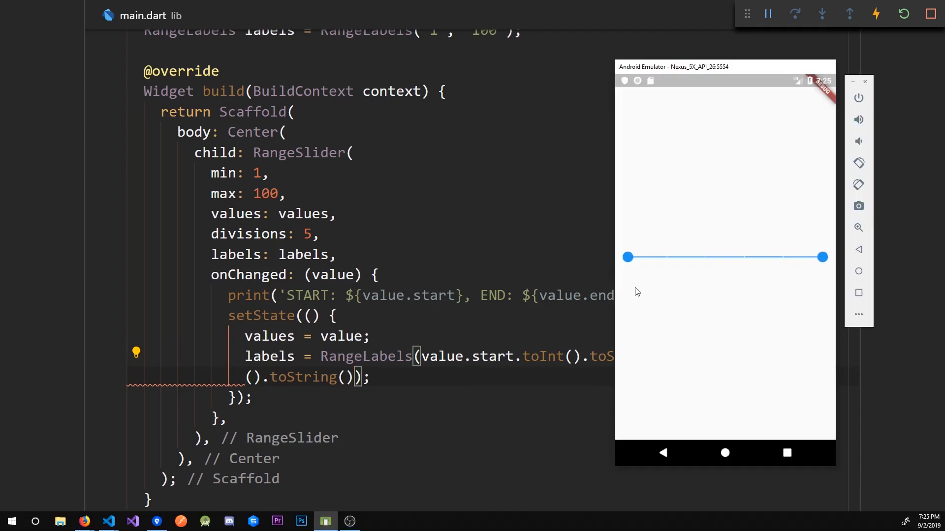
drag(628, 258, 666, 257)
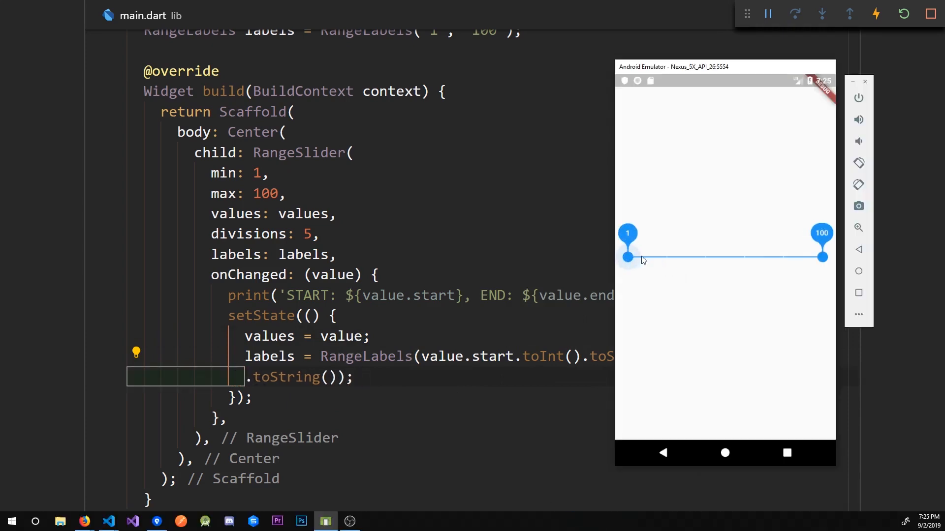
drag(628, 257, 667, 258)
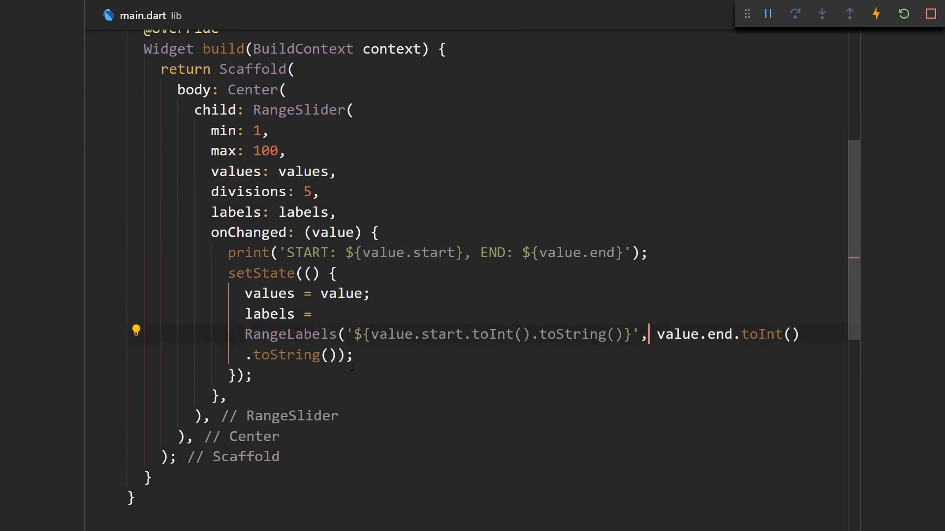
Append '\$' to the start and end labels, then drag the thumbs to show 20$, 60$ and 100$.
text(\$)
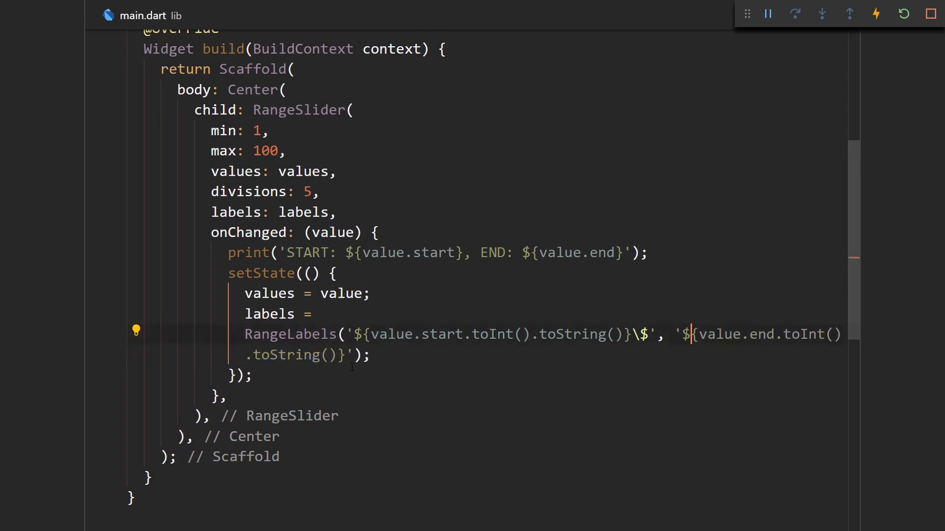
text(\$)
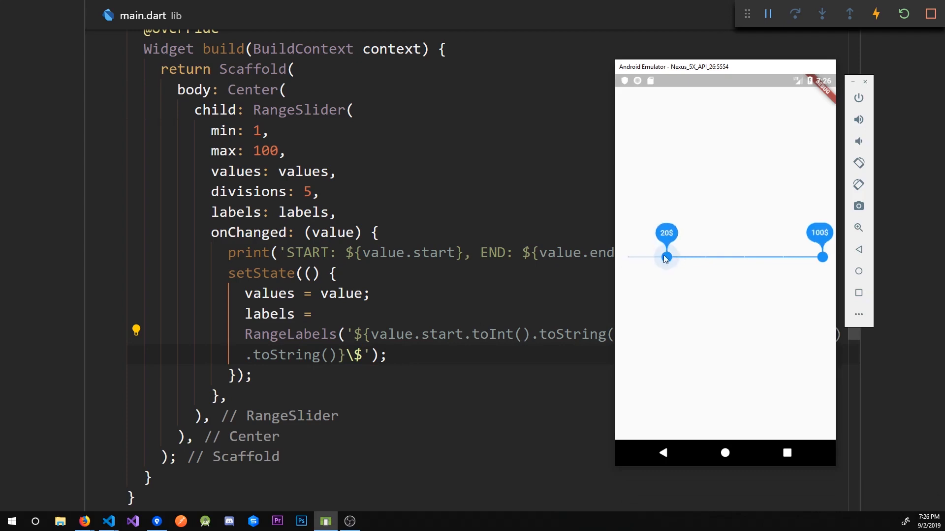
drag(666, 256, 822, 256)
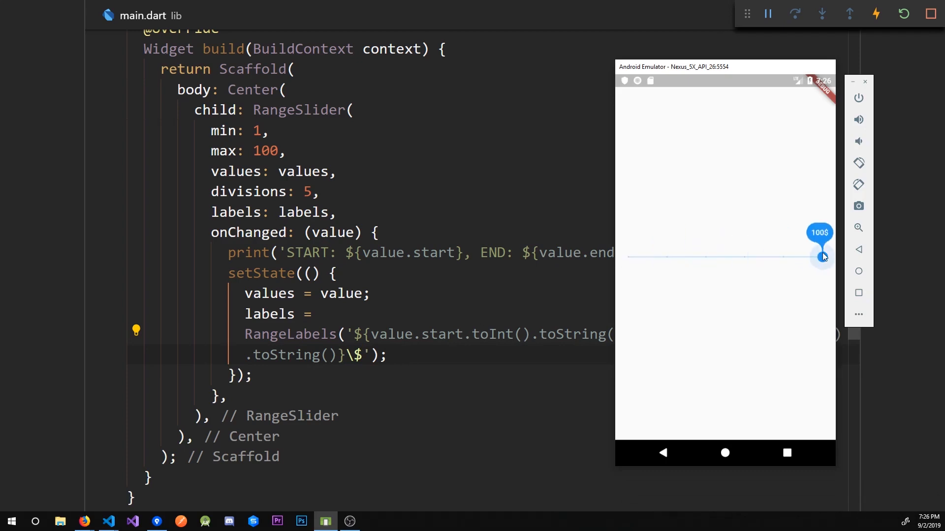
drag(821, 256, 628, 256)
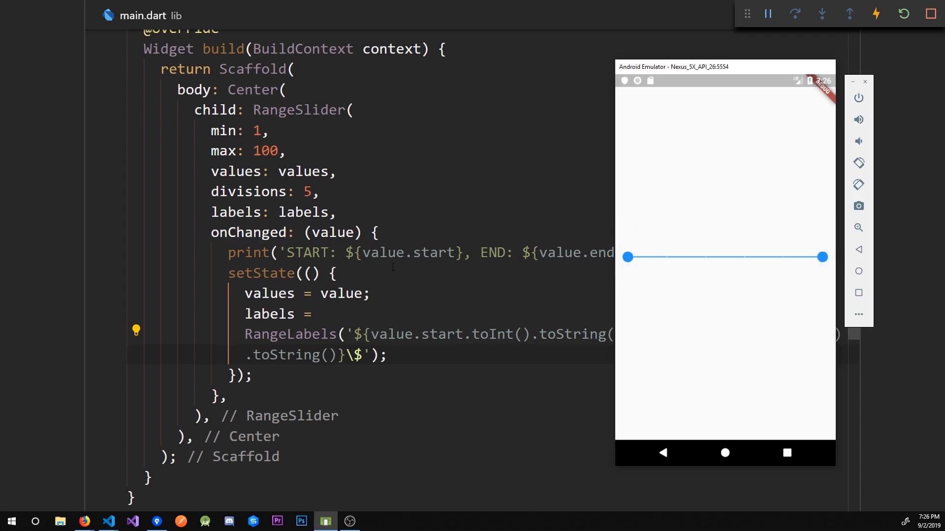
drag(627, 257, 706, 258)
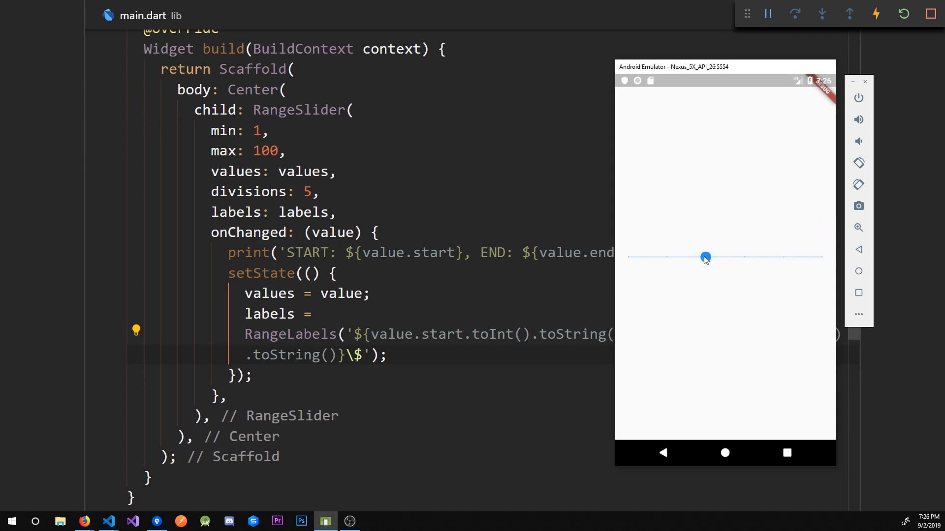
drag(705, 257, 746, 258)
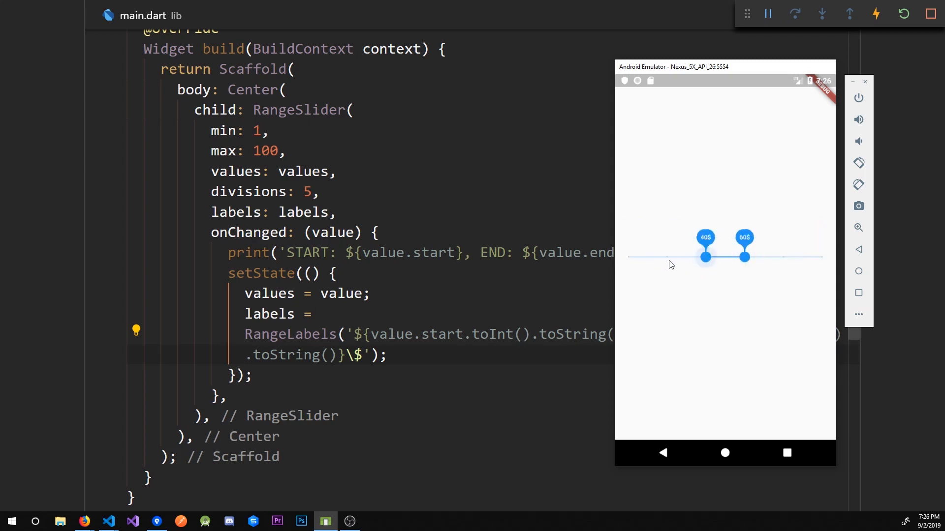
drag(705, 257, 666, 257)
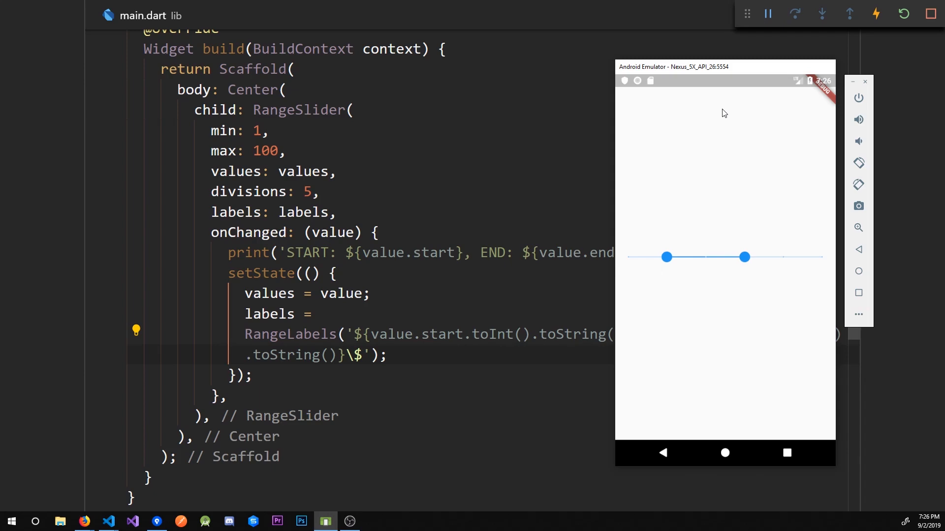